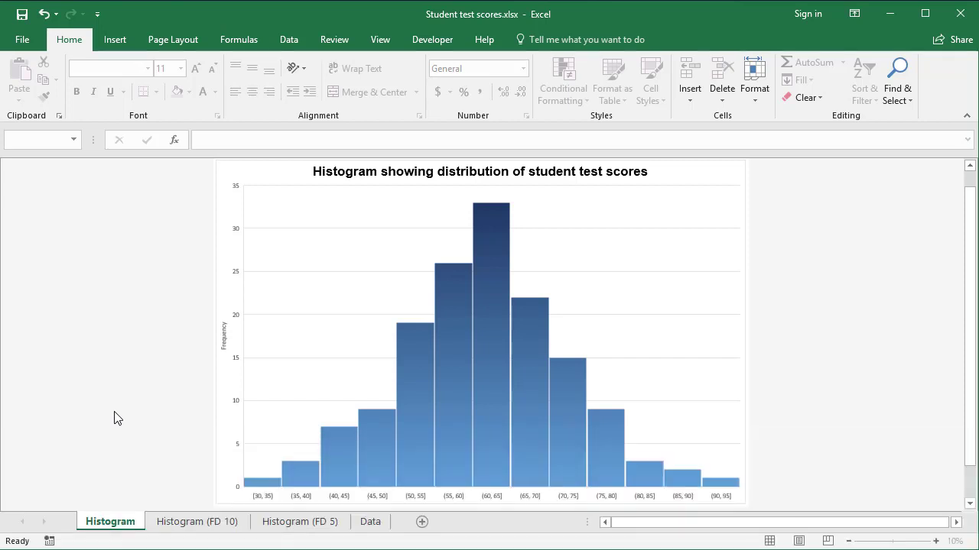
pyautogui.moveTo(183, 511)
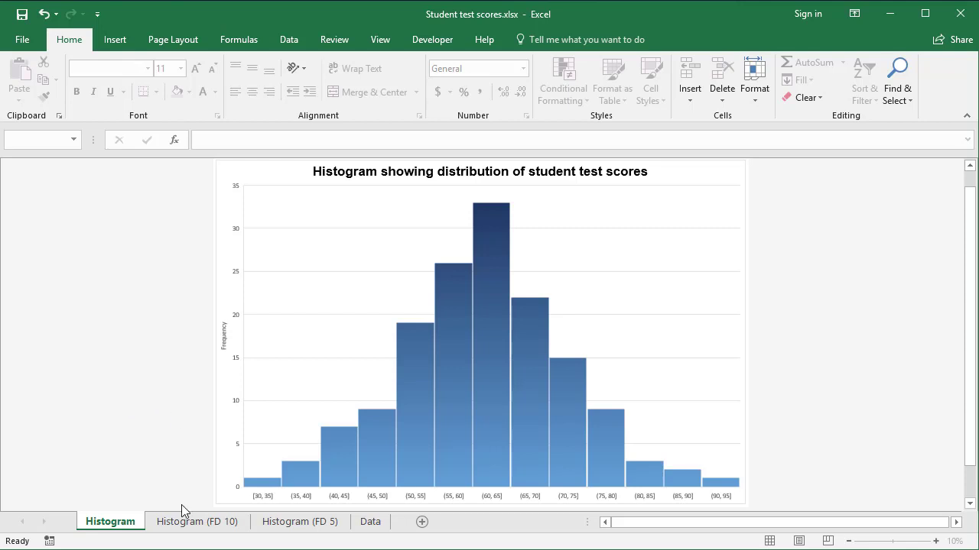
# Step: Review the existing 10-point and 5-point histogram sheets before returning to the data
pyautogui.click(300, 521)
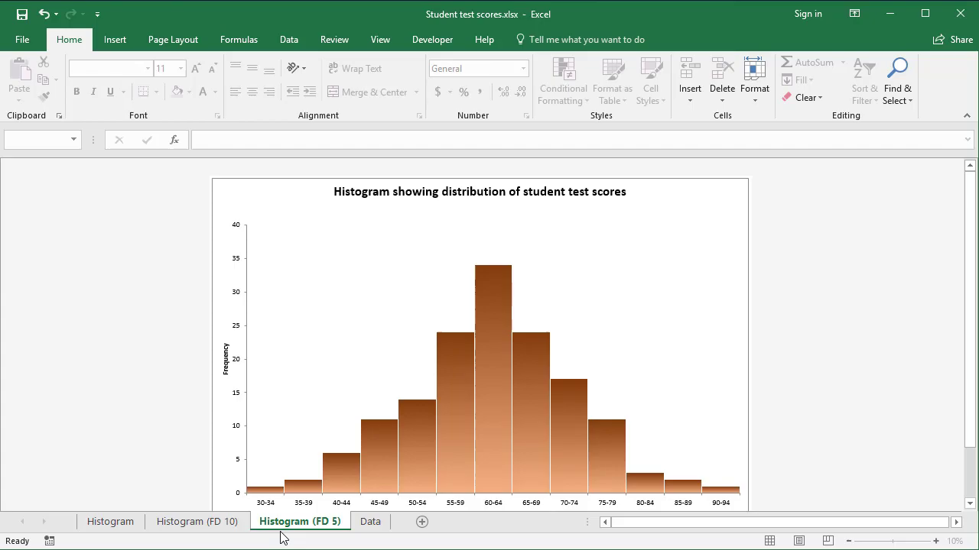
pyautogui.click(110, 521)
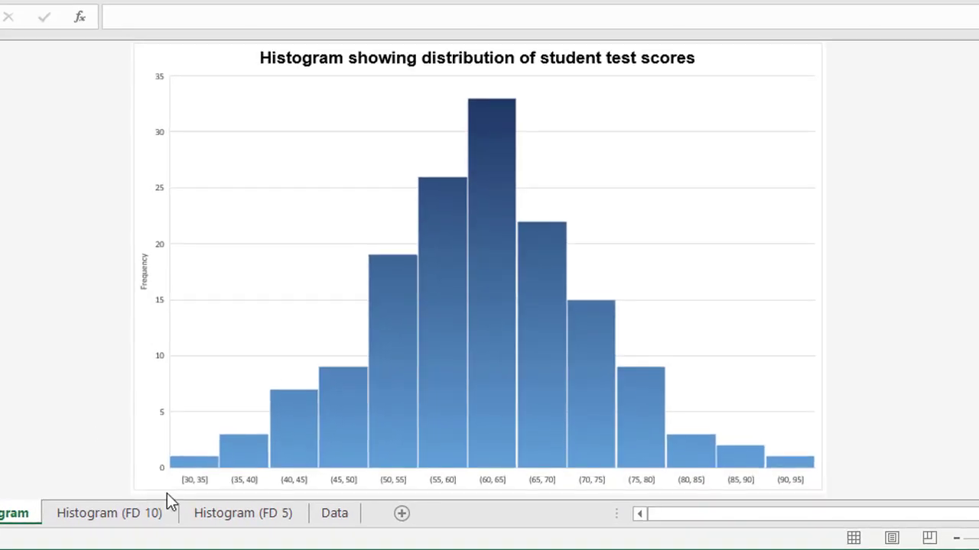
pyautogui.moveTo(217, 487)
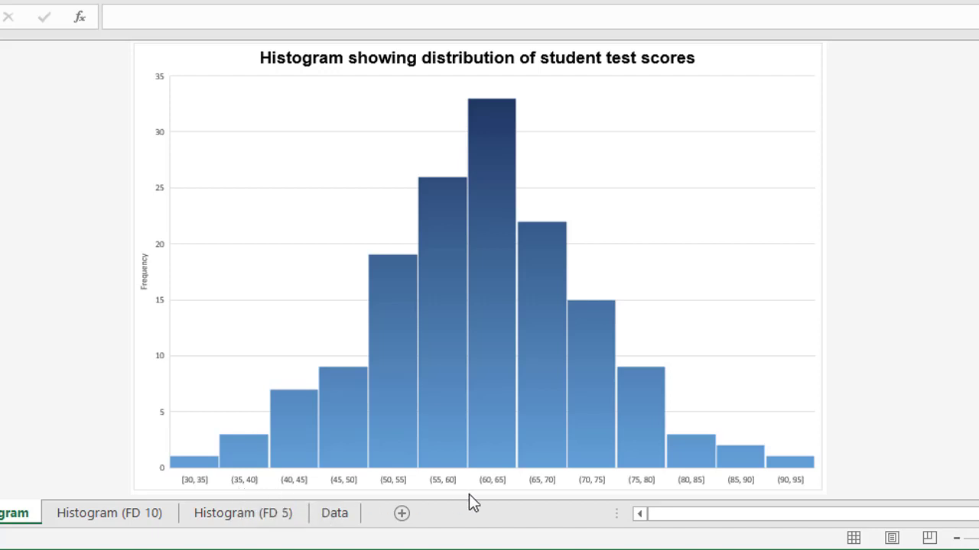
pyautogui.moveTo(761, 497)
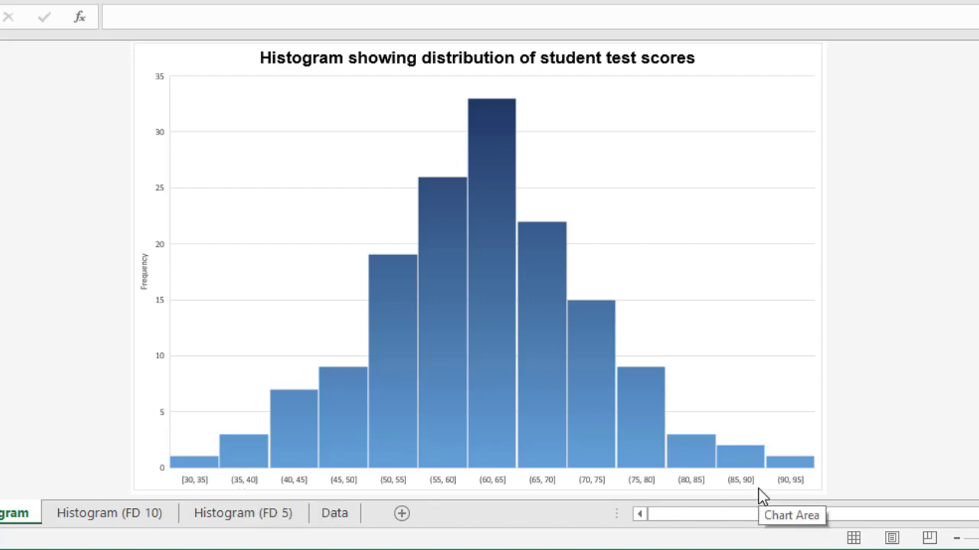
pyautogui.click(108, 514)
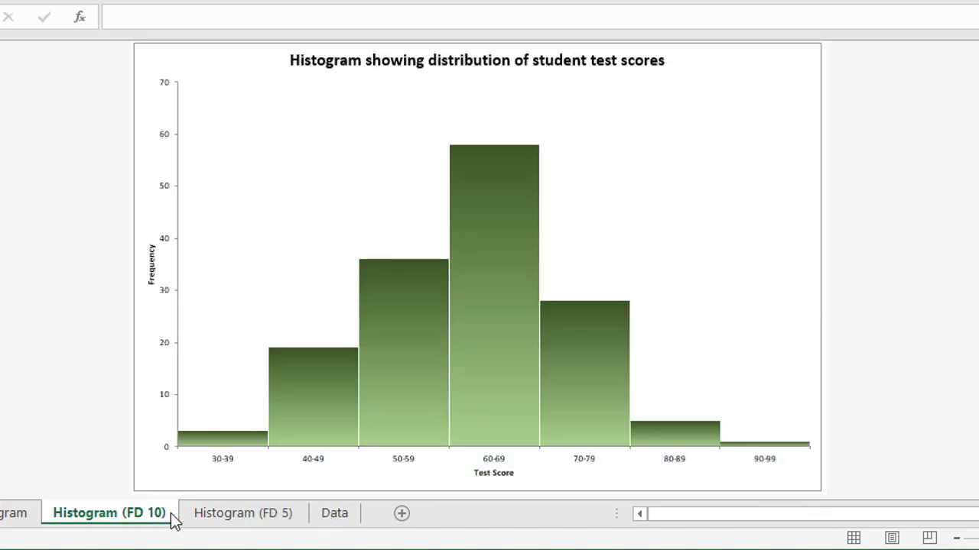
pyautogui.click(242, 514)
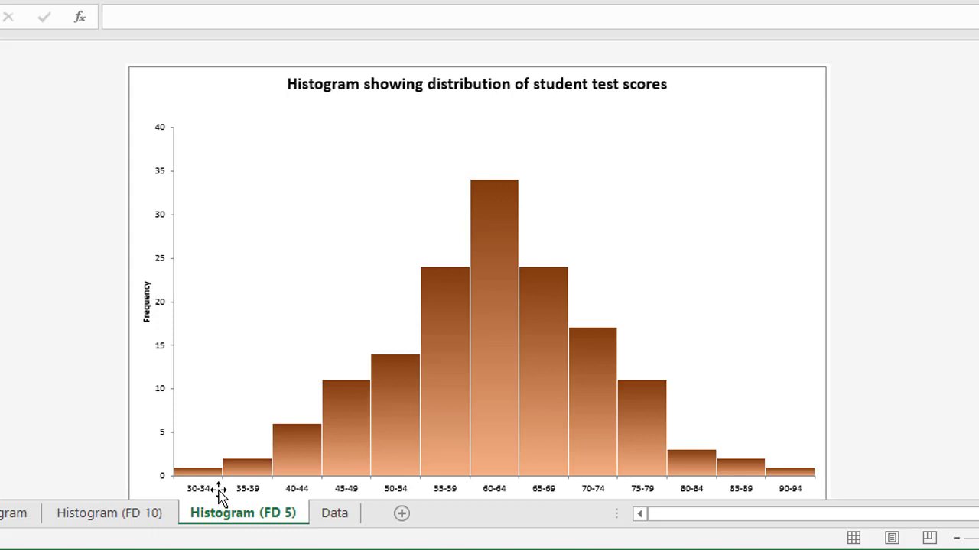
pyautogui.moveTo(220, 493)
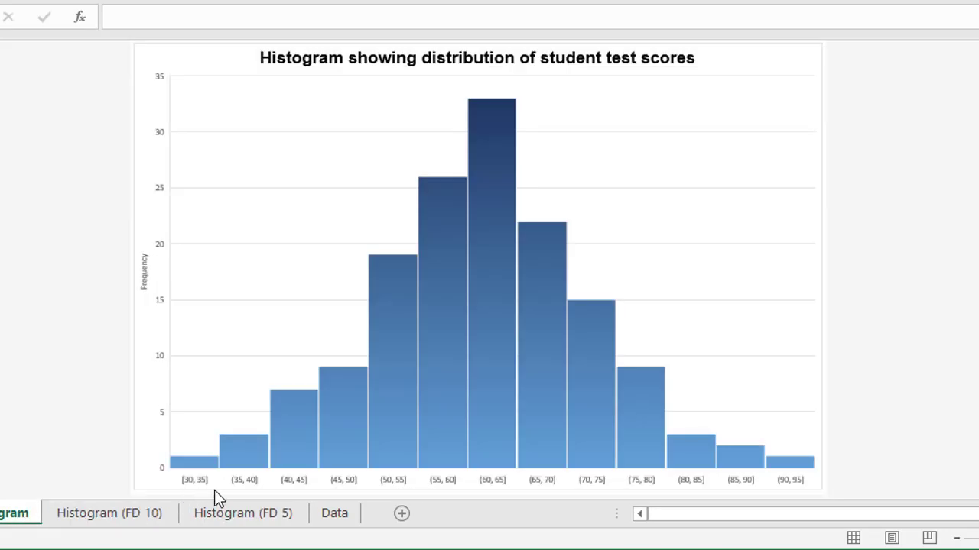
pyautogui.moveTo(221, 490)
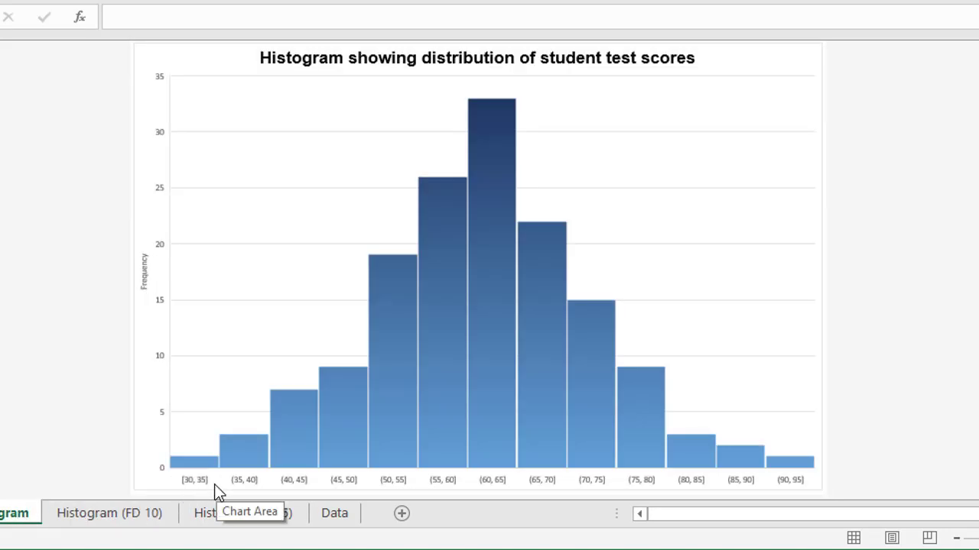
pyautogui.moveTo(218, 486)
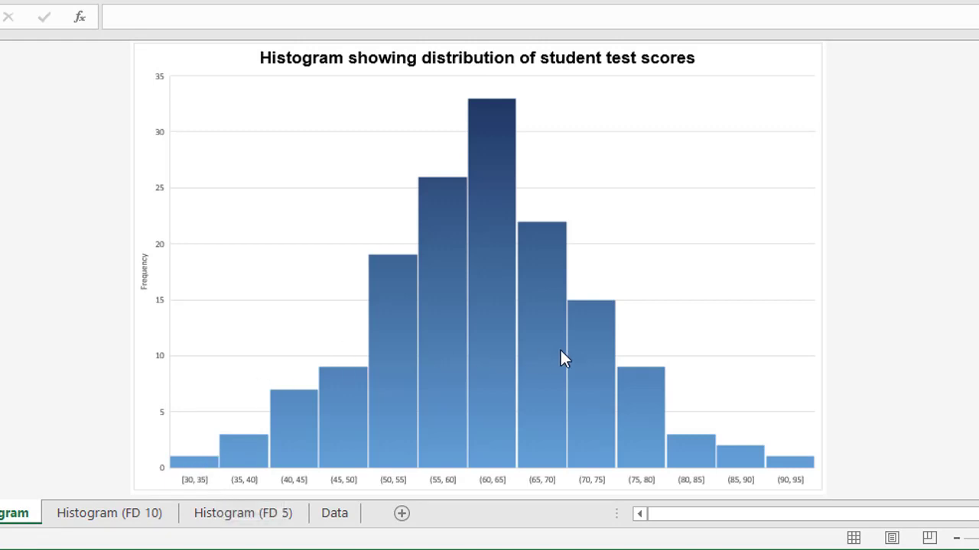
pyautogui.moveTo(563, 359)
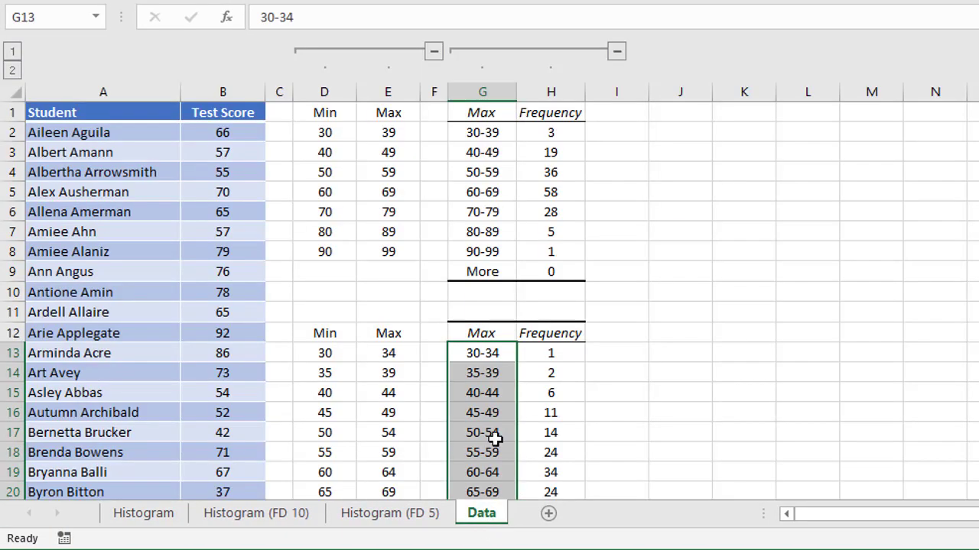
pyautogui.click(616, 52)
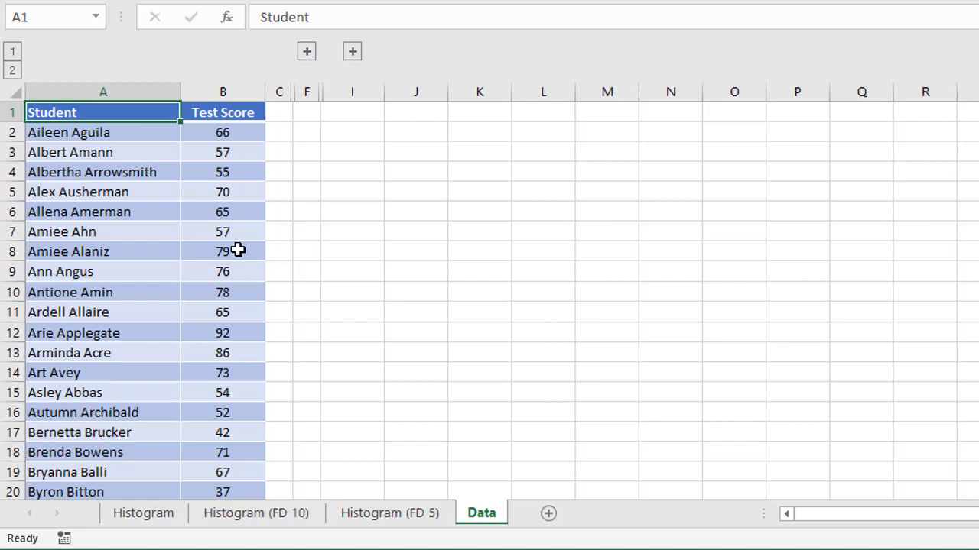
# Step: Insert a Histogram chart of the student score table via Recommended Charts > All Charts
pyautogui.click(70, 159)
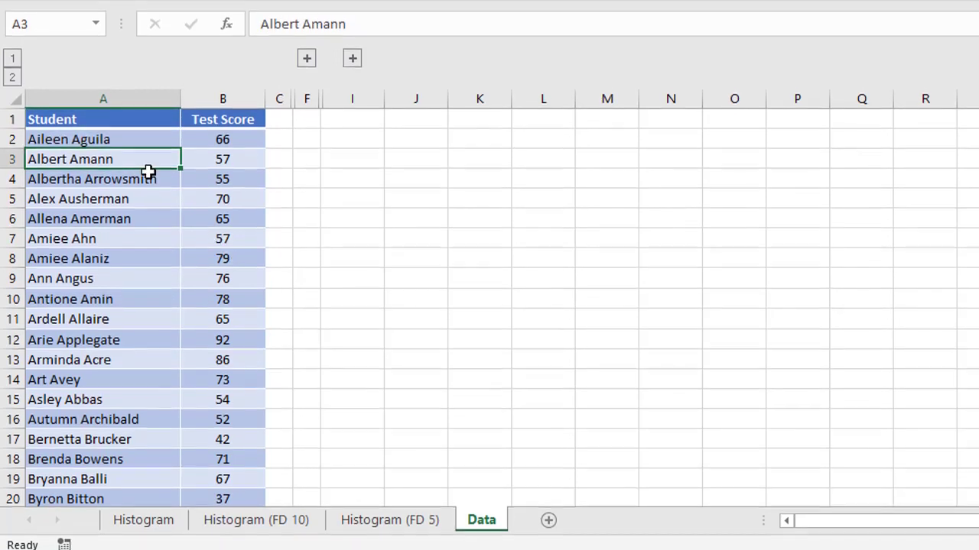
pyautogui.click(150, 52)
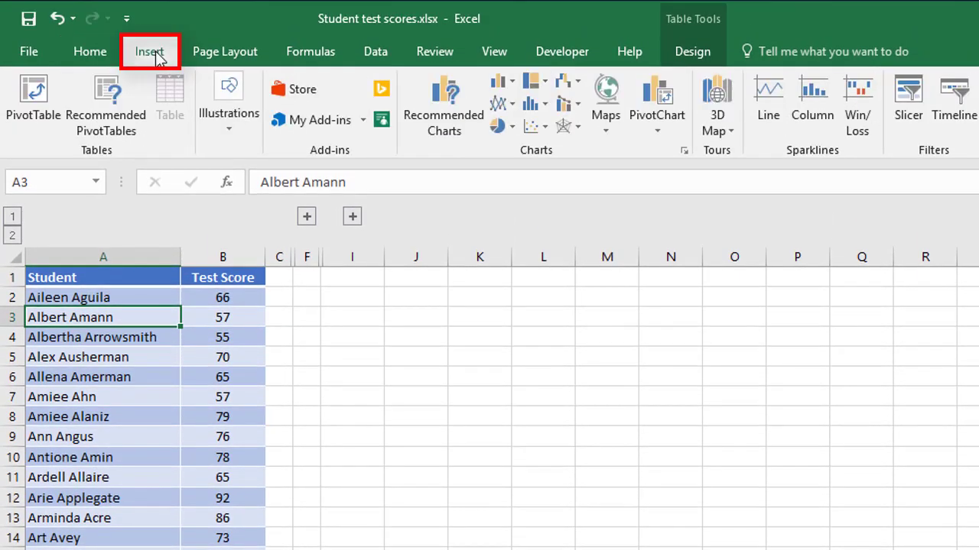
pyautogui.moveTo(532, 104)
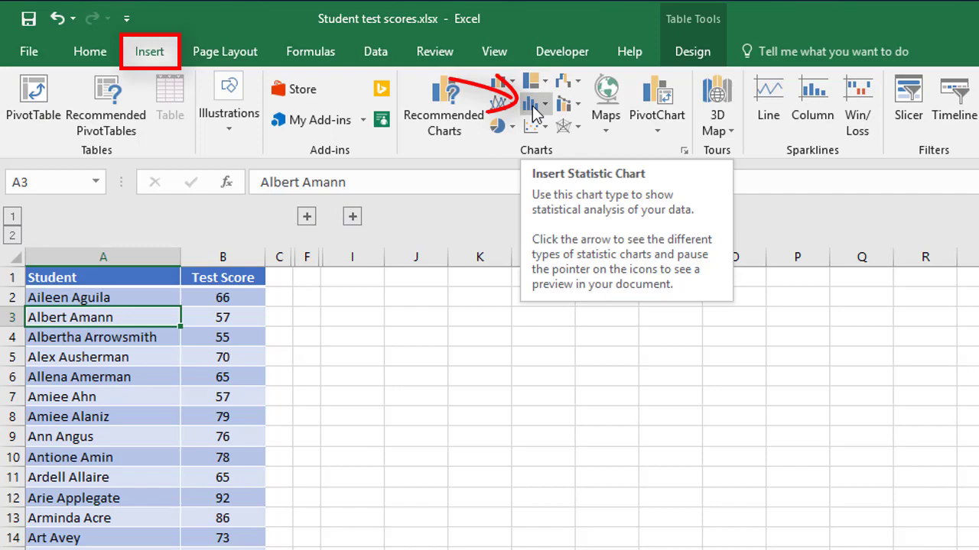
pyautogui.click(536, 104)
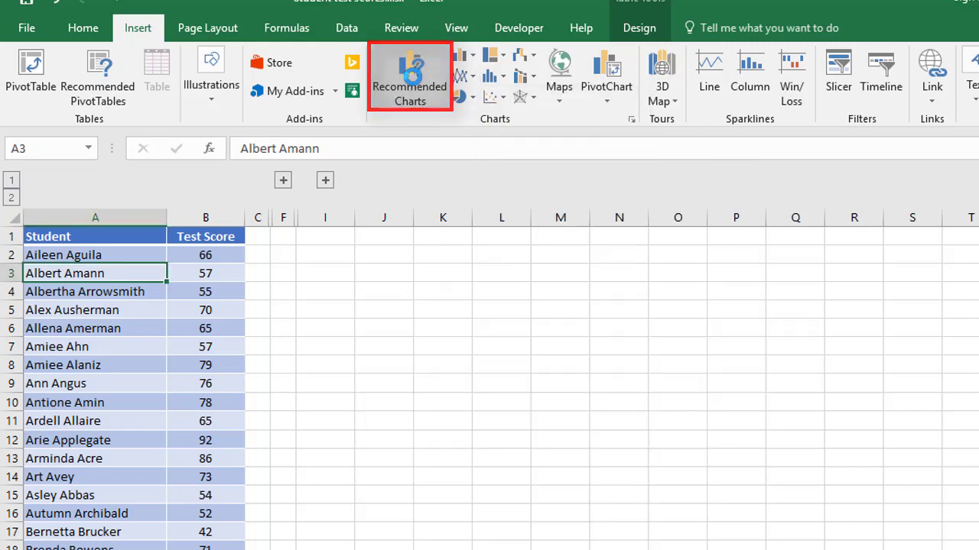
pyautogui.click(409, 77)
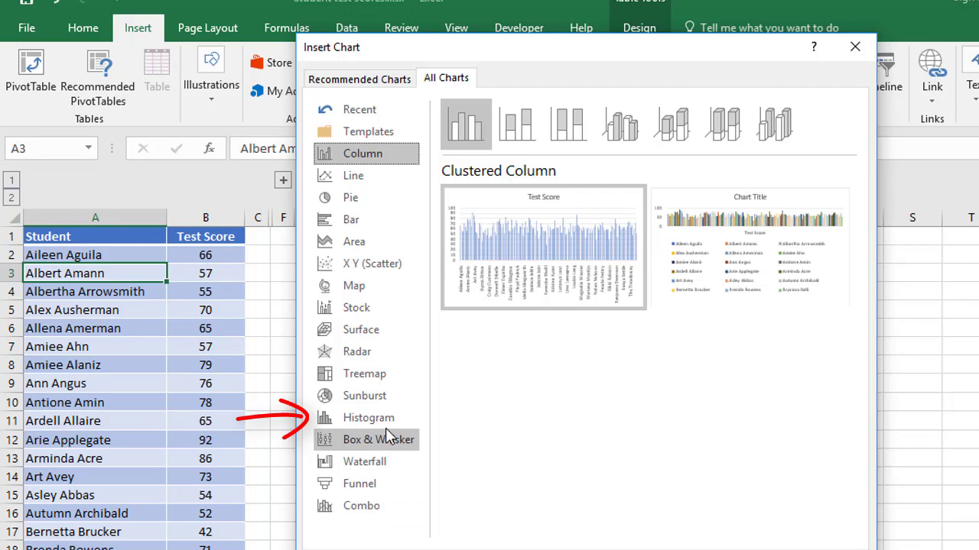
pyautogui.click(364, 418)
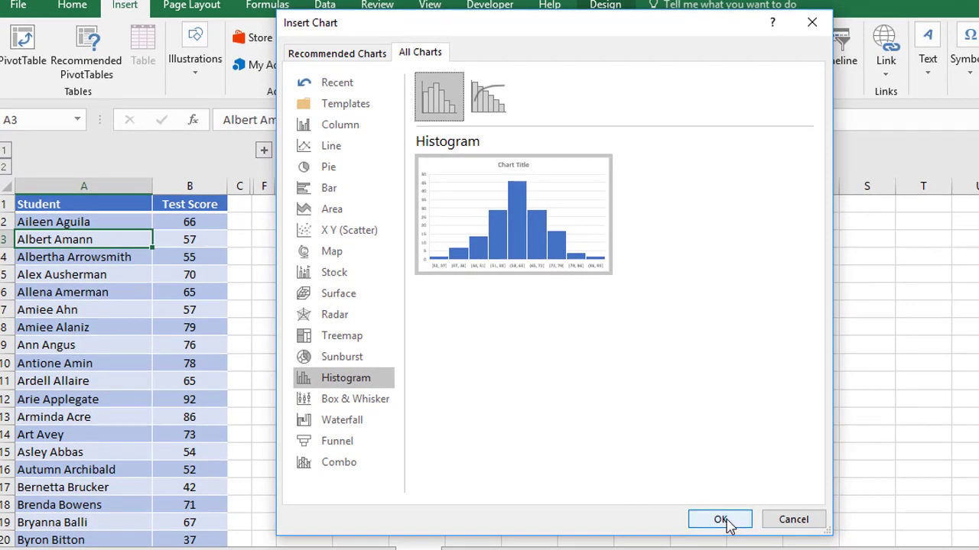
pyautogui.click(718, 520)
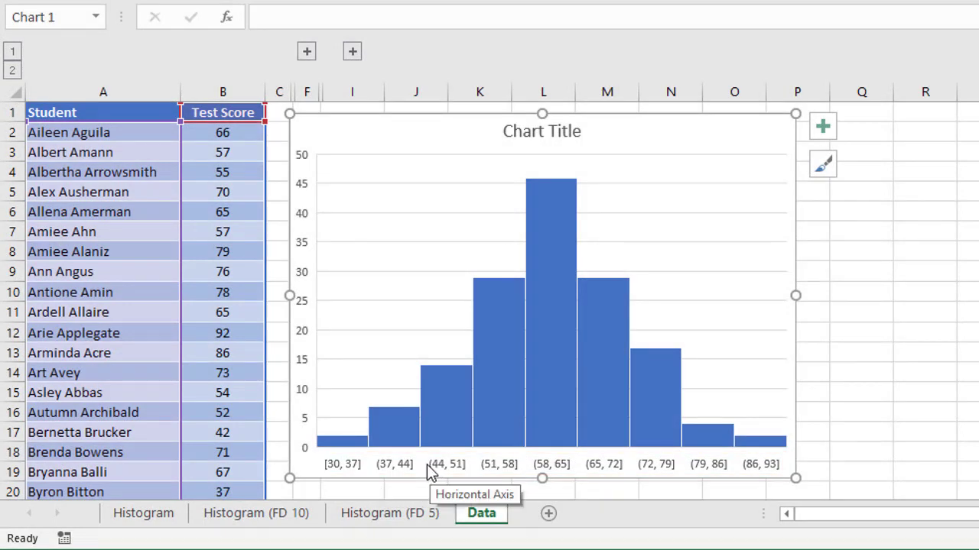
# Step: In the horizontal axis's Format Axis options, switch to a fixed bin width of 5
pyautogui.click(443, 465)
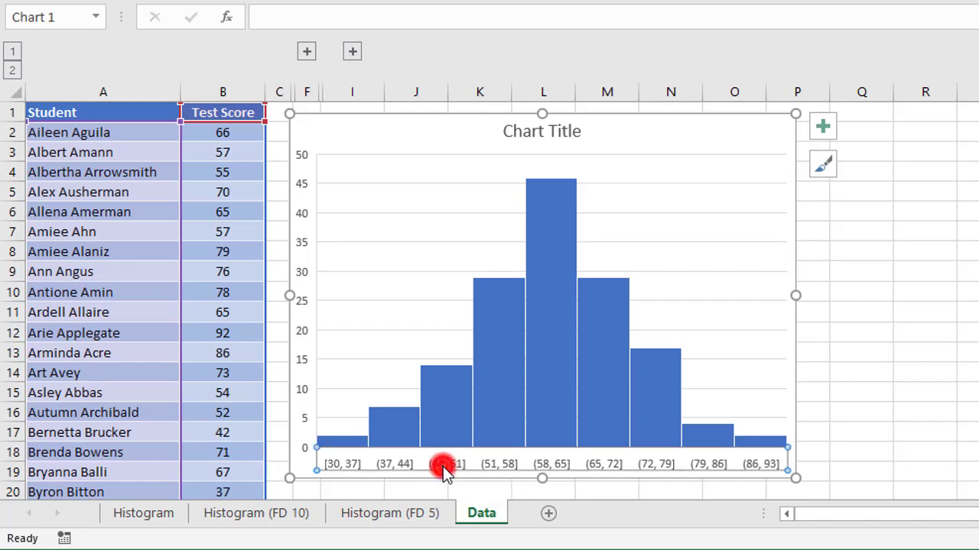
pyautogui.doubleClick(443, 465)
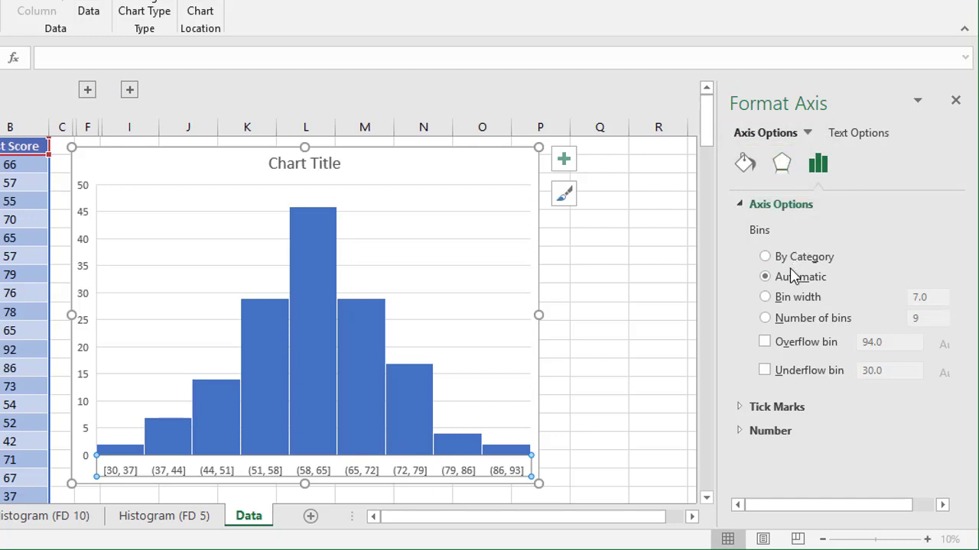
pyautogui.click(764, 296)
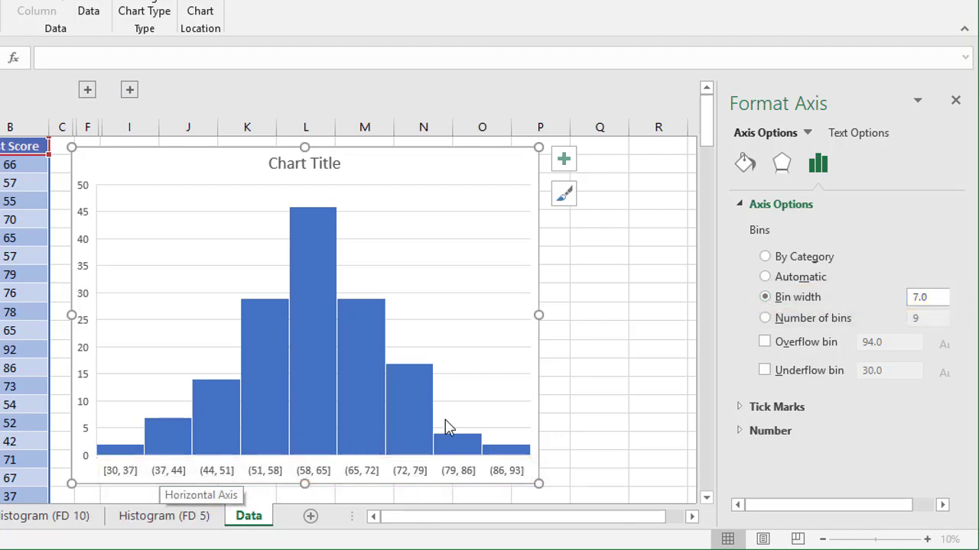
pyautogui.write('10.0')
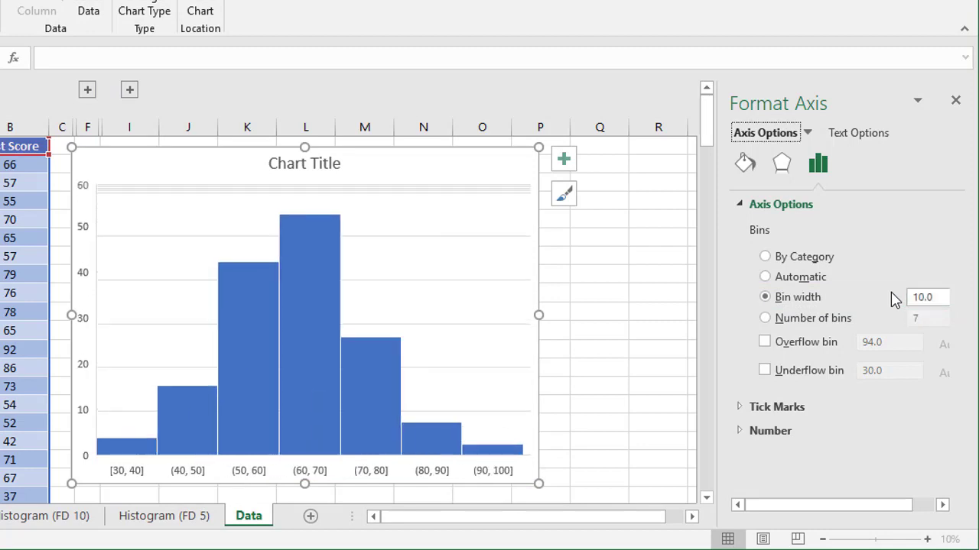
pyautogui.moveTo(138, 471)
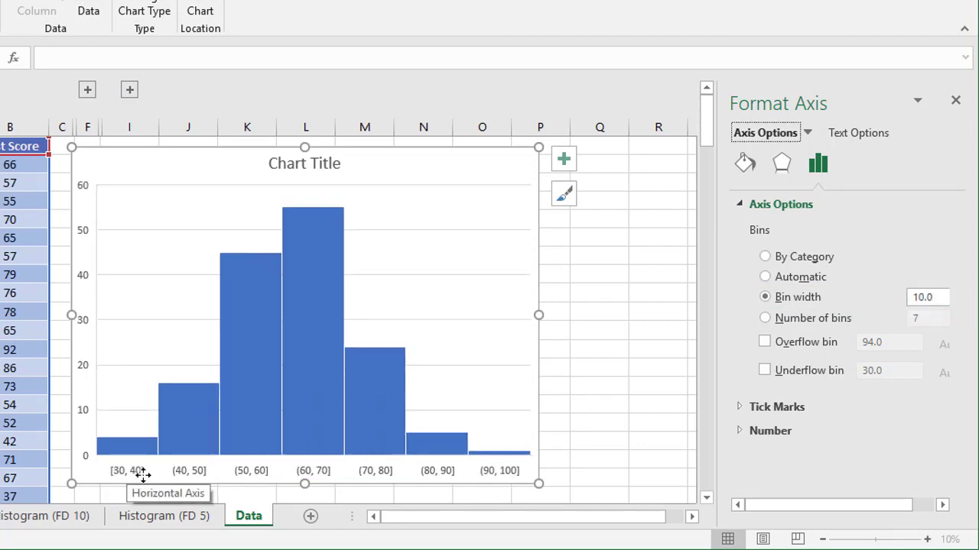
pyautogui.write('5')
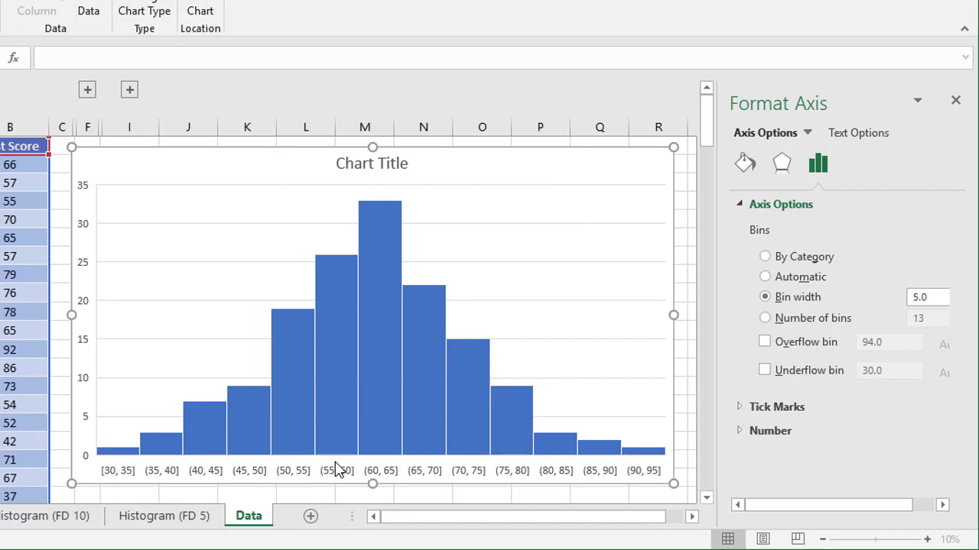
pyautogui.moveTo(342, 477)
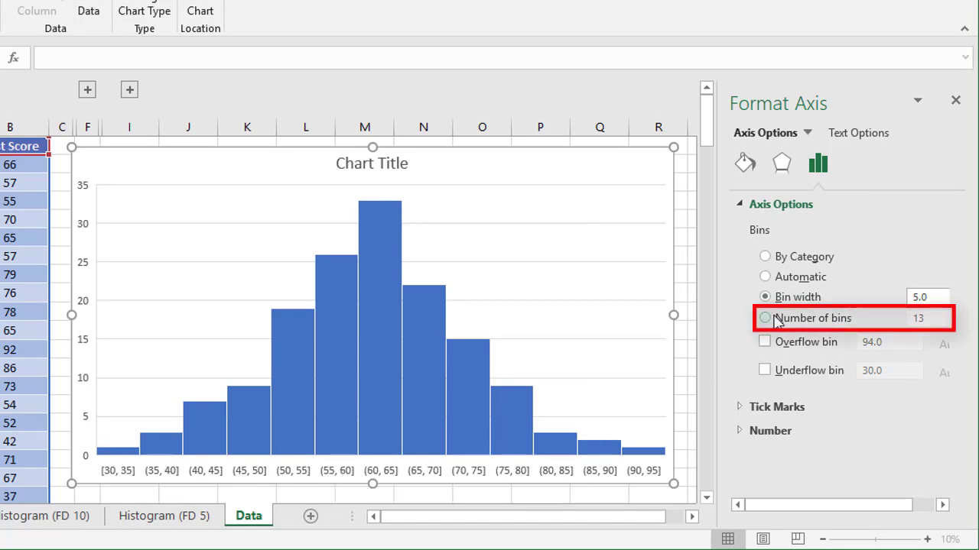
# Step: Try a fixed number of 5 bins, then settle on Bin width 5.0 for bars from 30 to 95
pyautogui.click(765, 318)
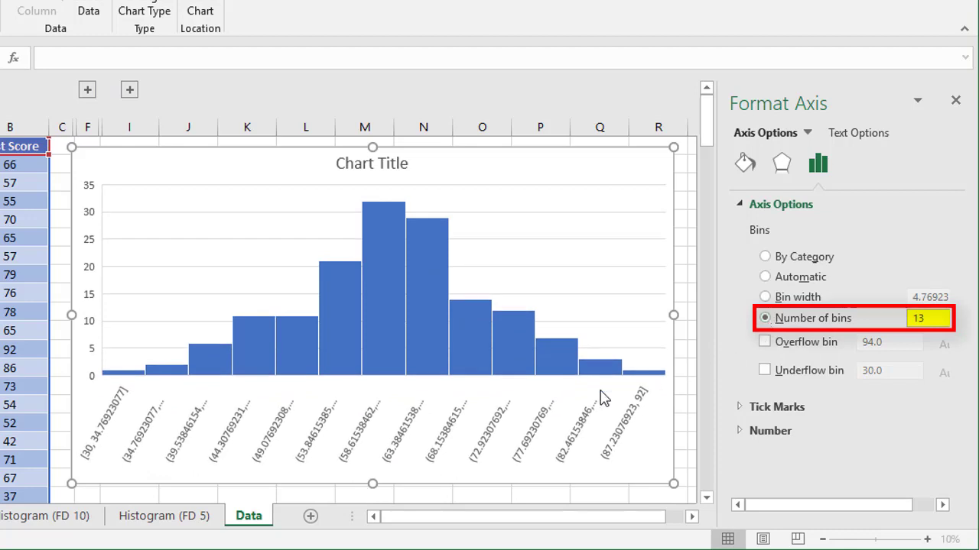
pyautogui.click(925, 319)
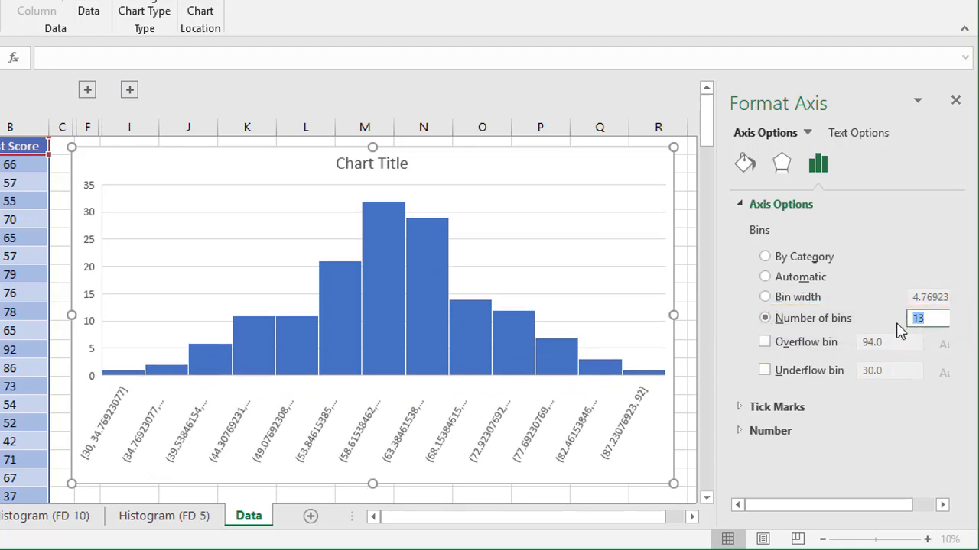
pyautogui.write('5')
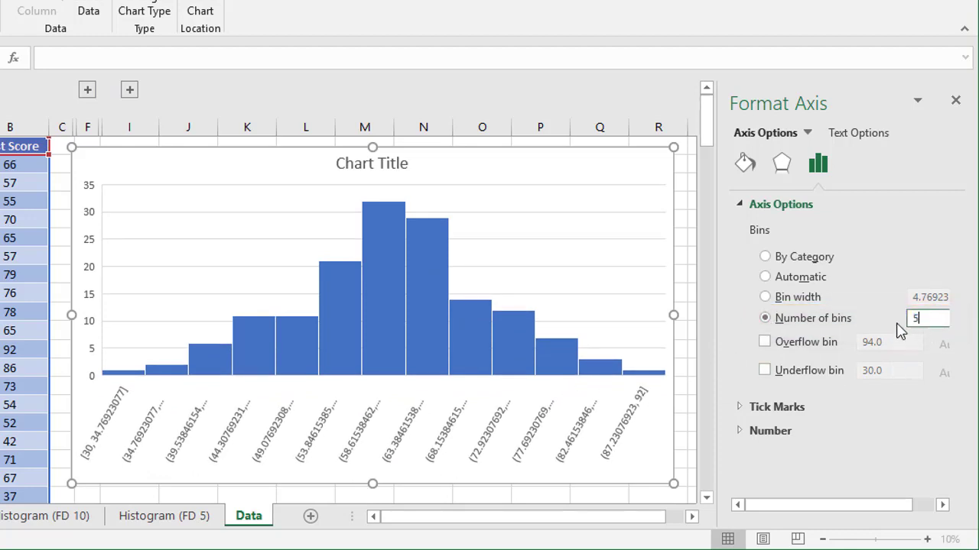
pyautogui.write('5')
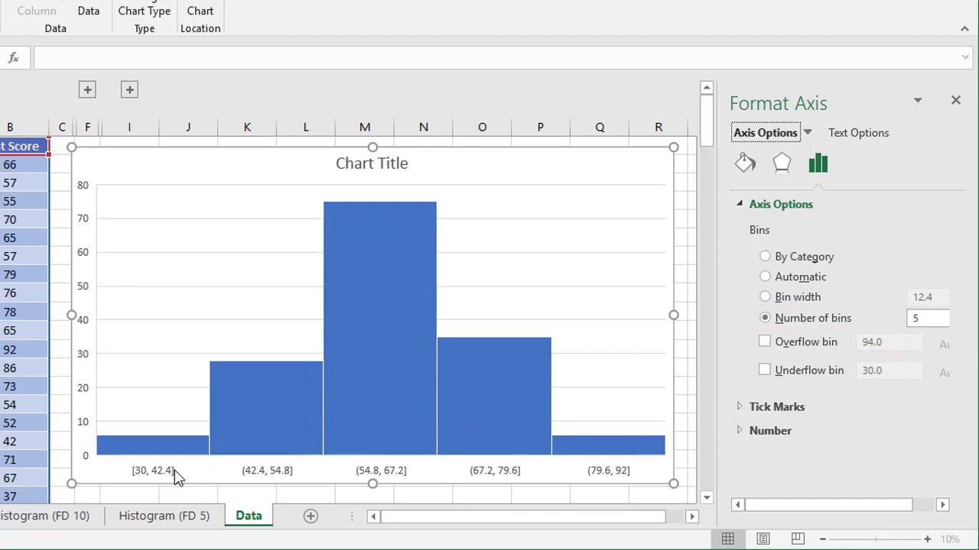
pyautogui.moveTo(156, 451)
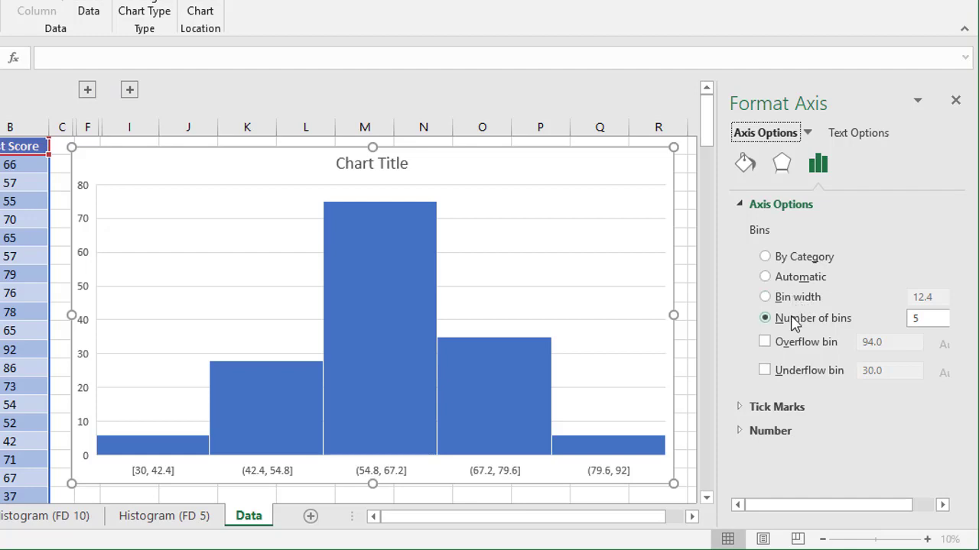
pyautogui.click(764, 297)
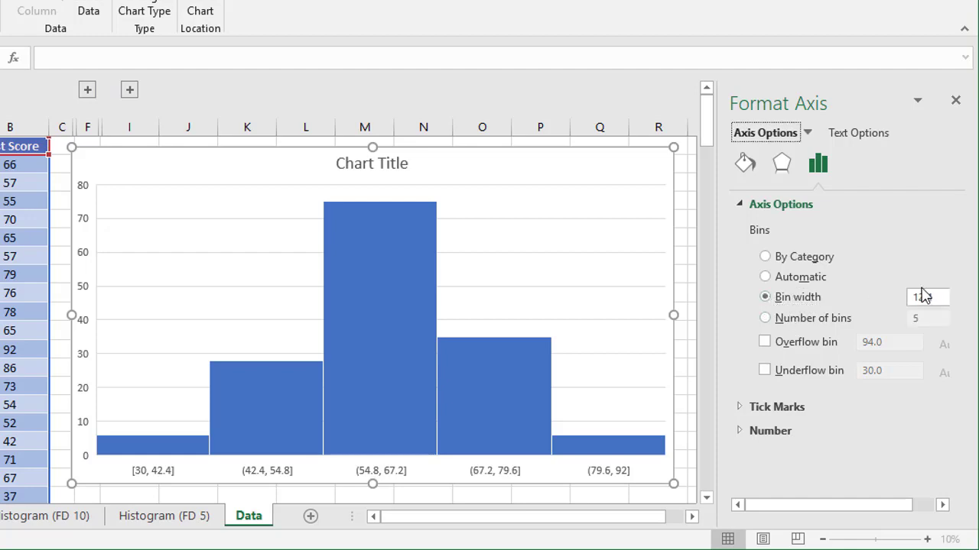
pyautogui.write('10.0')
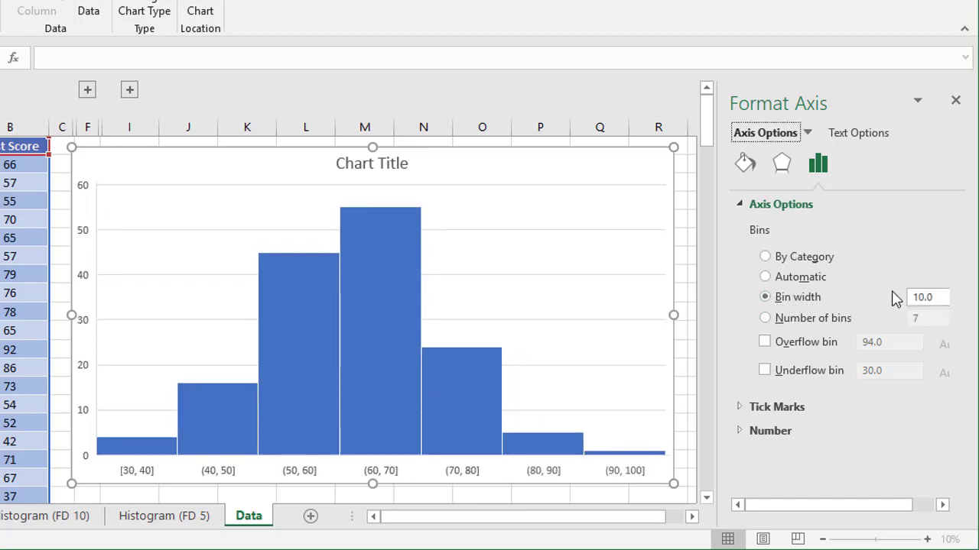
pyautogui.write('5.0')
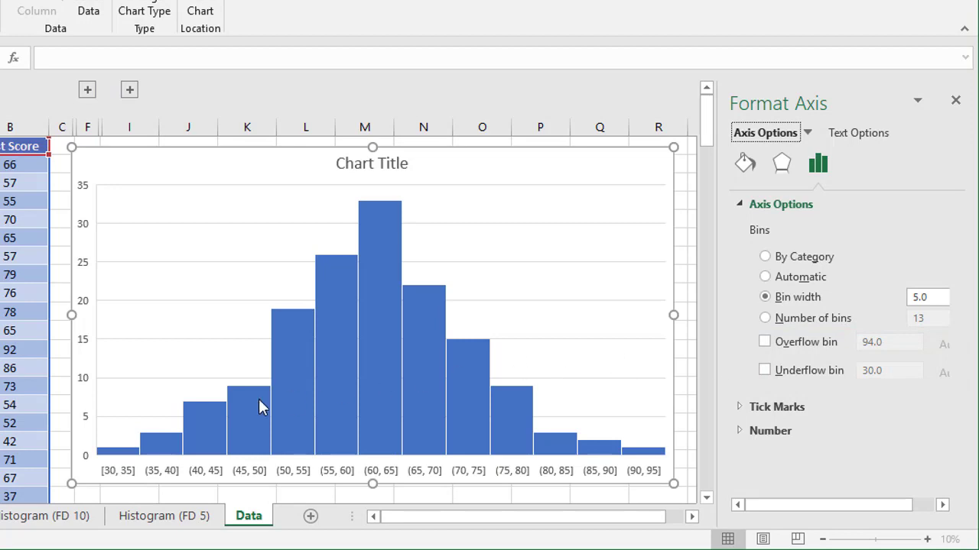
pyautogui.moveTo(131, 451)
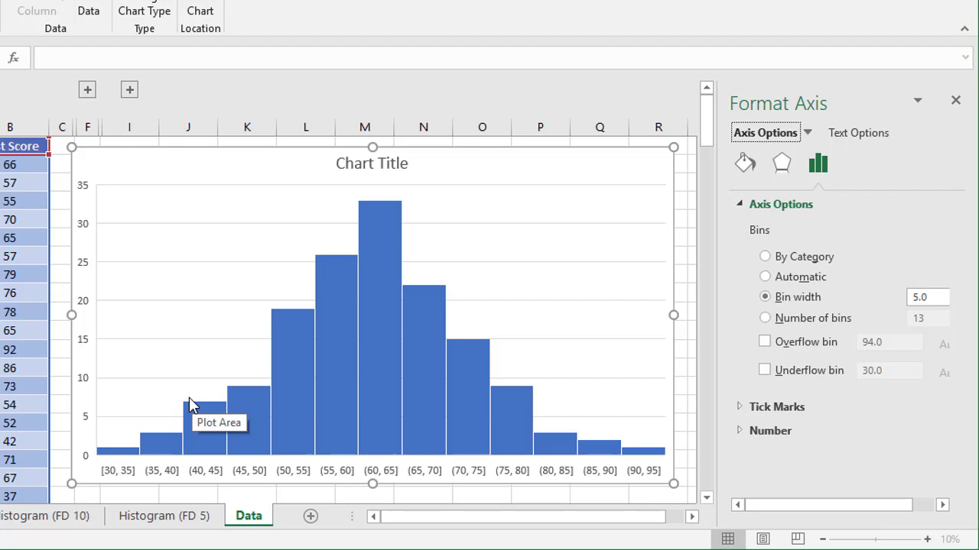
# Step: Enable the underflow (40) and overflow (85.0) bins and set the bars' gap width to 0%
pyautogui.click(765, 370)
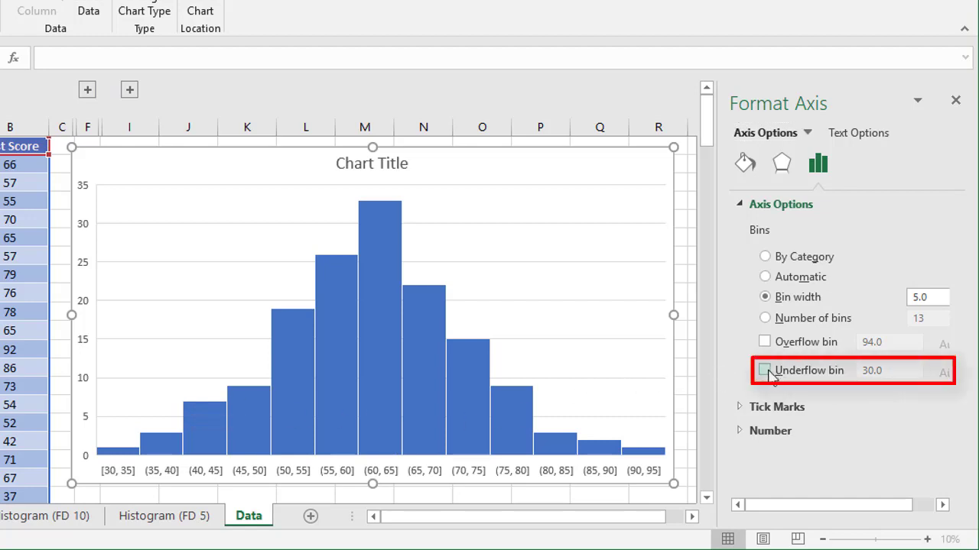
pyautogui.click(764, 370)
pyautogui.write('40')
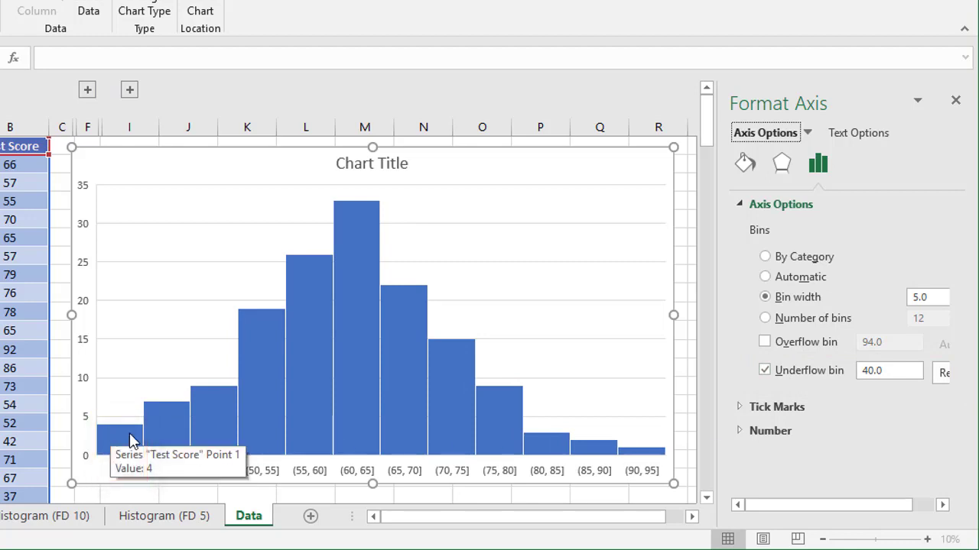
pyautogui.click(765, 343)
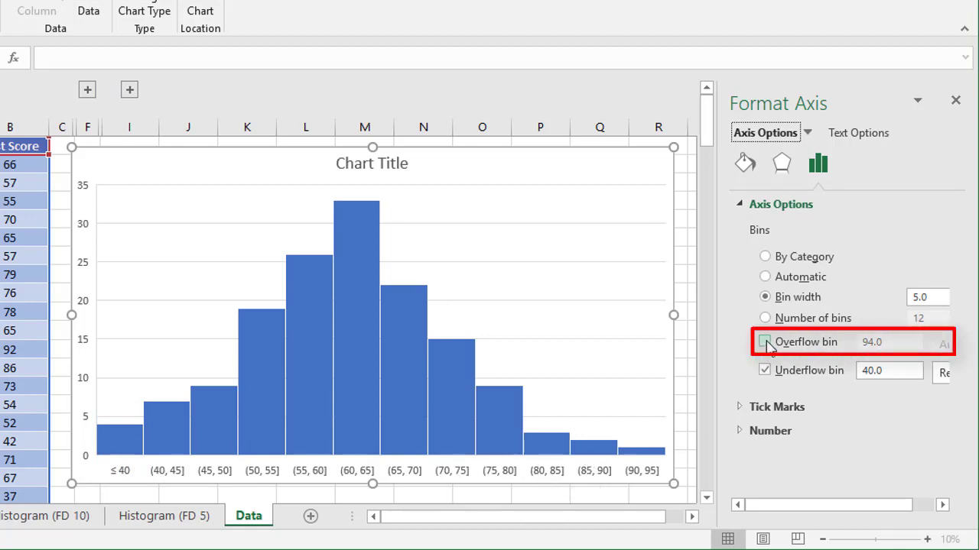
pyautogui.click(764, 342)
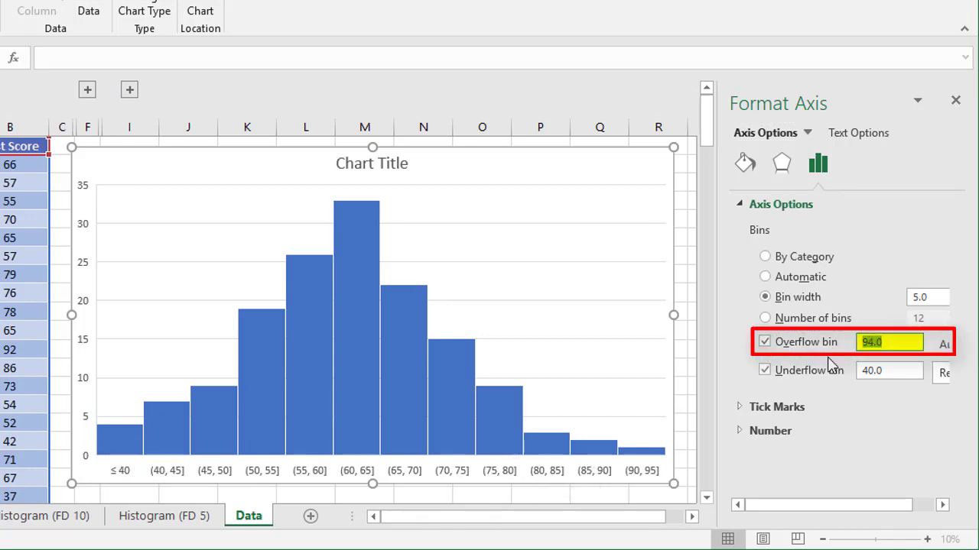
pyautogui.write('85.0')
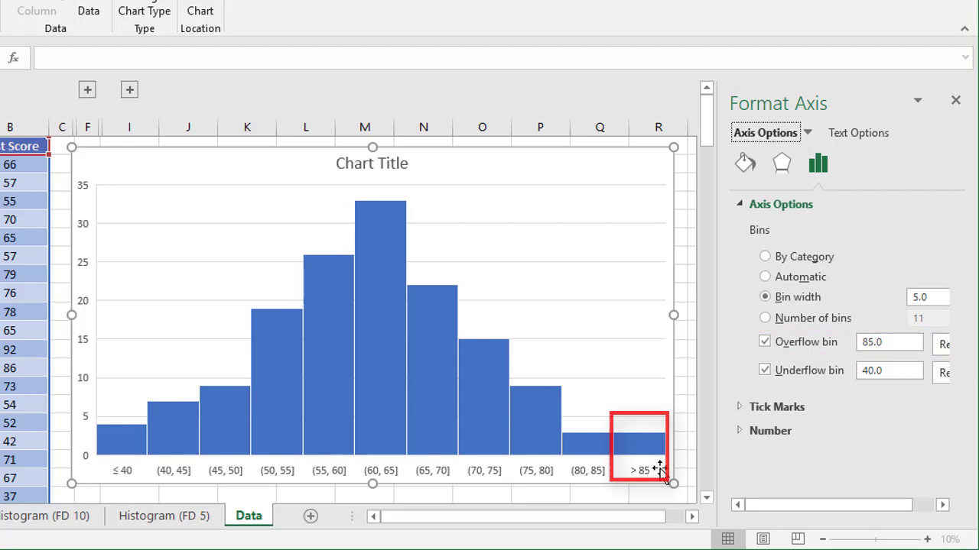
pyautogui.moveTo(658, 451)
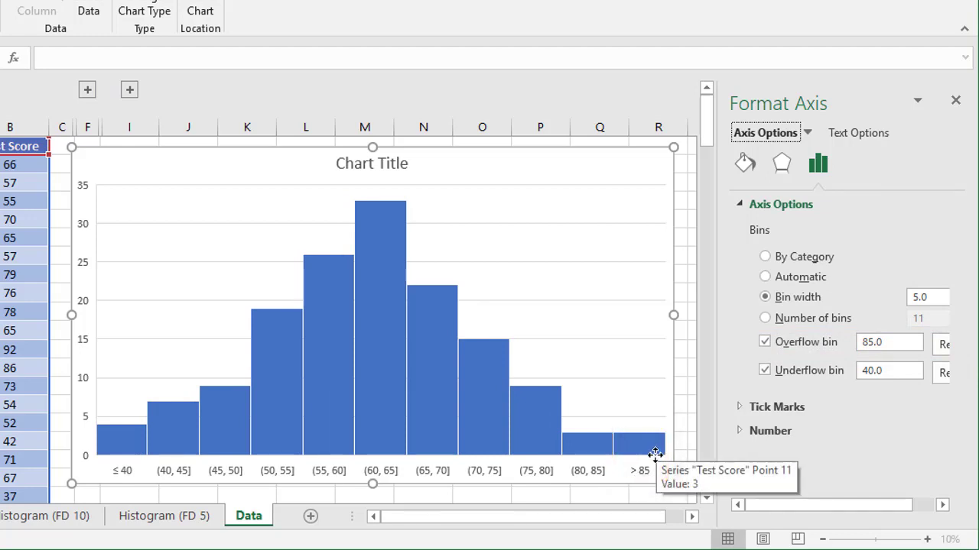
pyautogui.moveTo(375, 380)
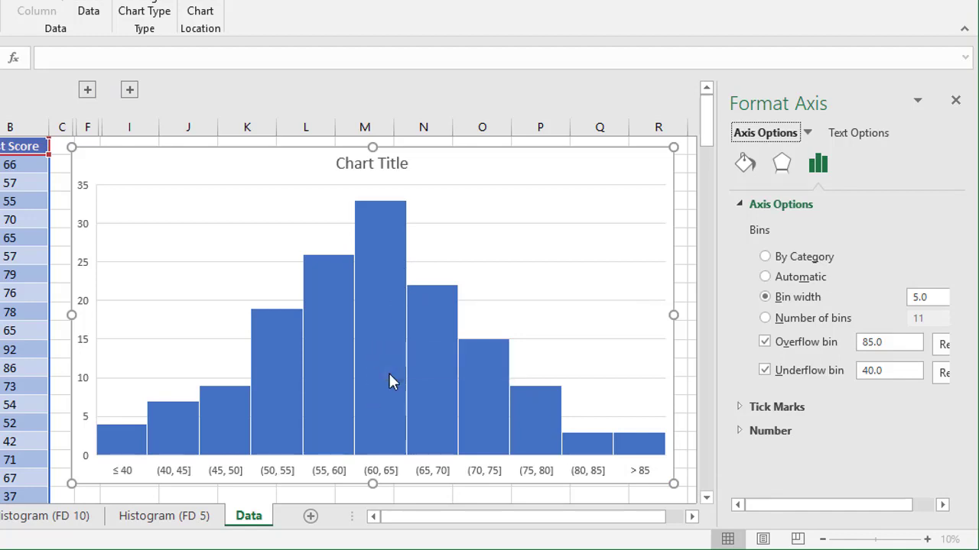
pyautogui.moveTo(392, 379)
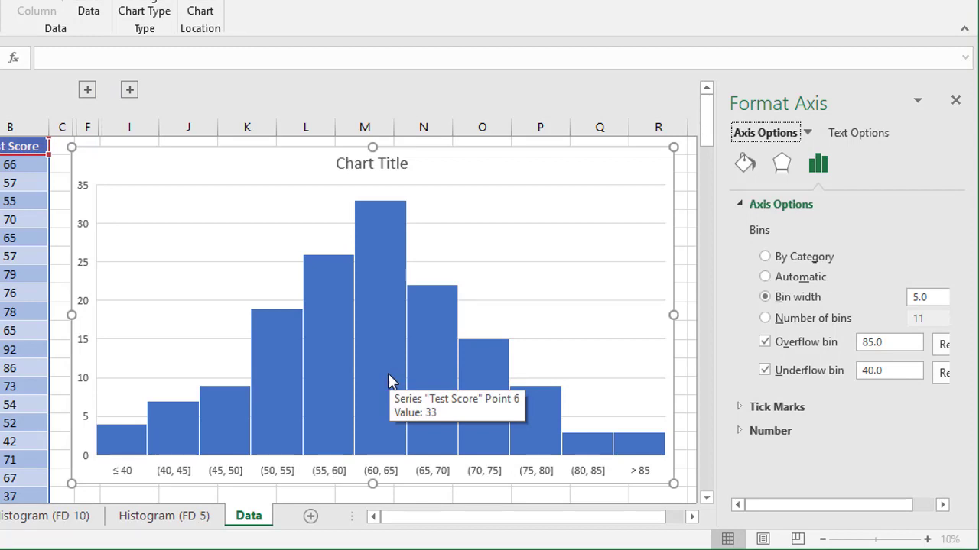
pyautogui.click(382, 309)
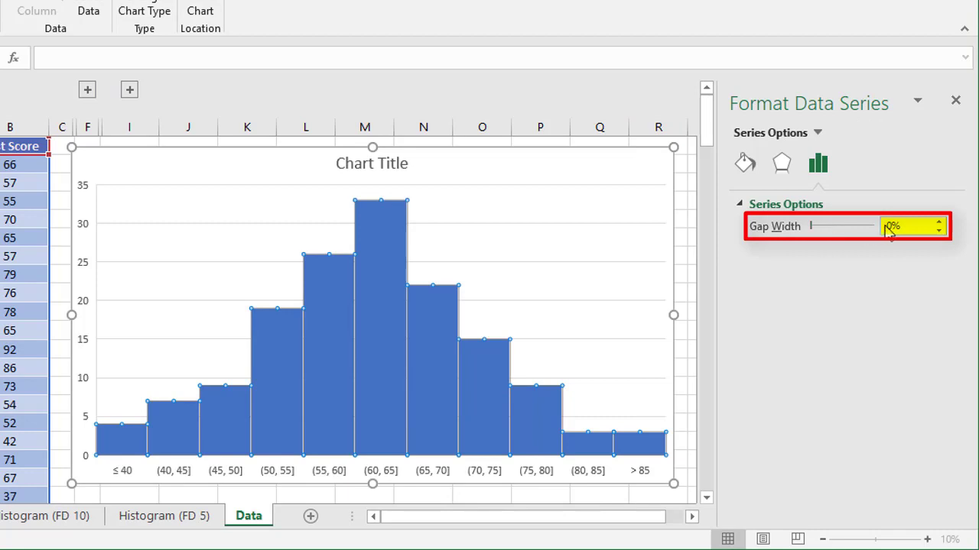
pyautogui.click(939, 220)
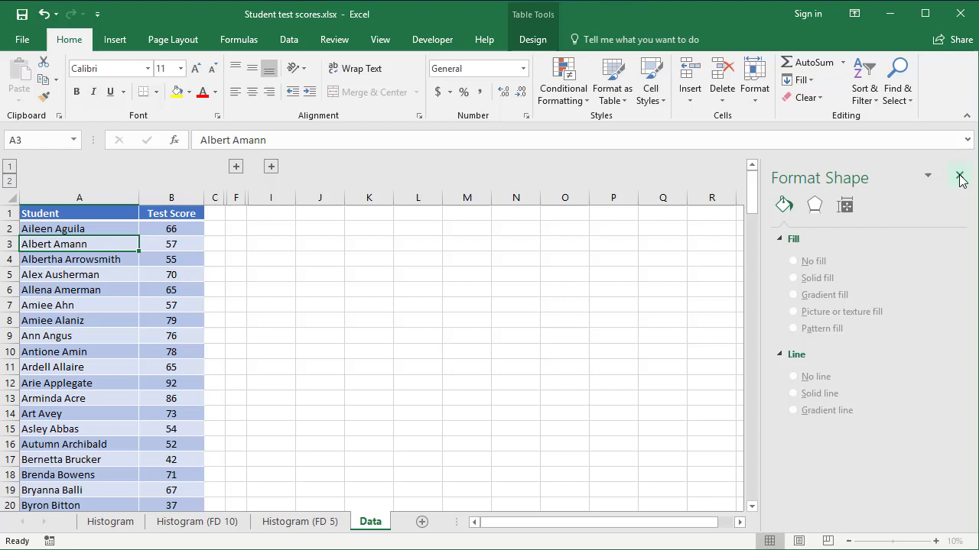
# Step: Enable the Analysis ToolPak add-in through File > Options > Add-ins > Go
pyautogui.click(960, 178)
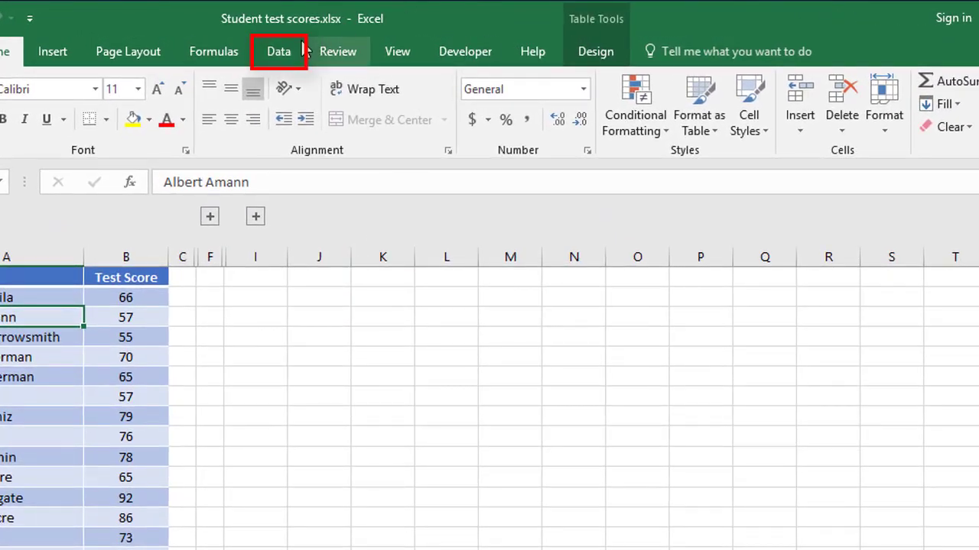
pyautogui.click(278, 52)
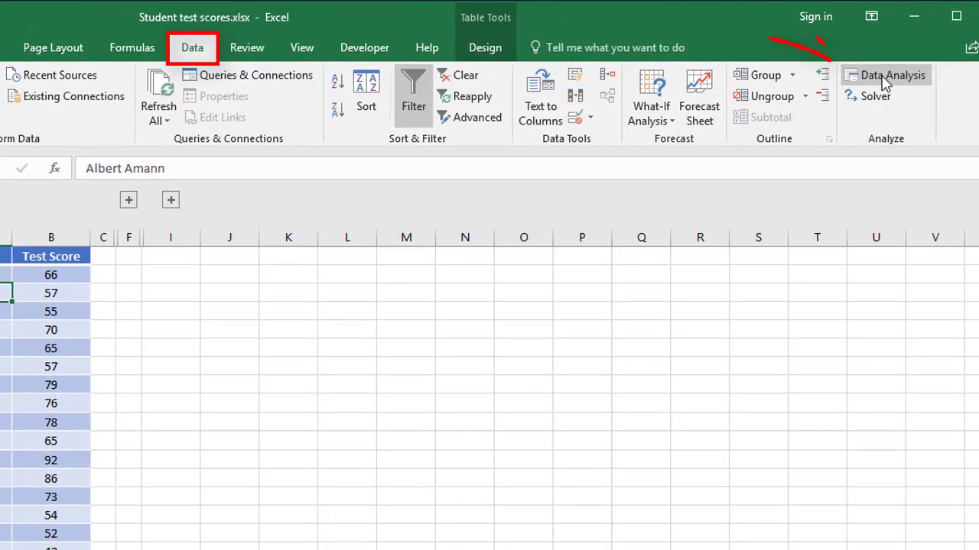
pyautogui.moveTo(893, 75)
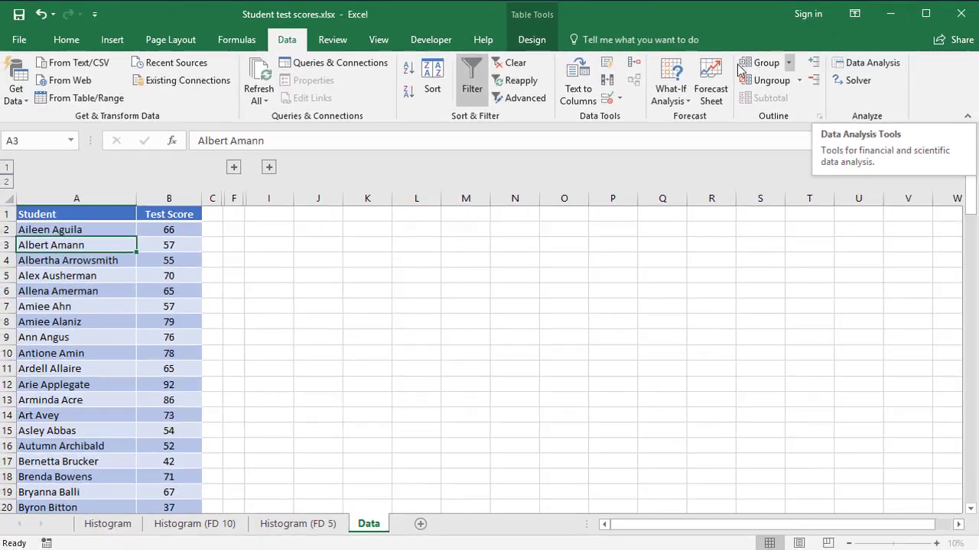
pyautogui.click(19, 40)
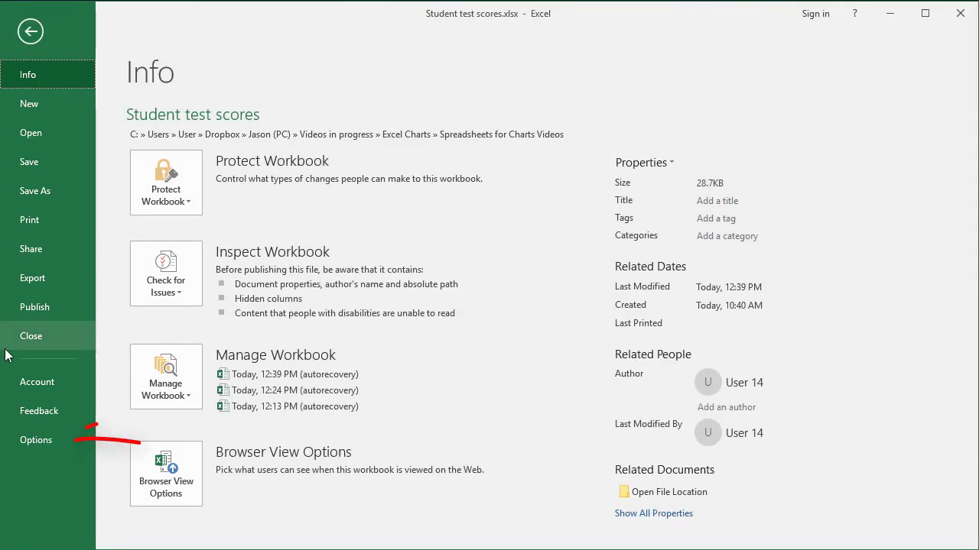
pyautogui.click(35, 441)
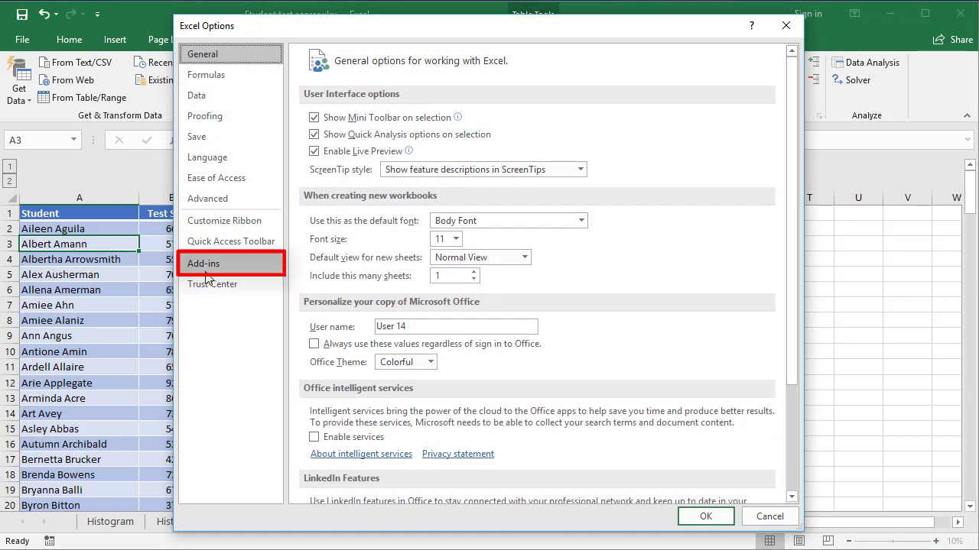
pyautogui.click(203, 263)
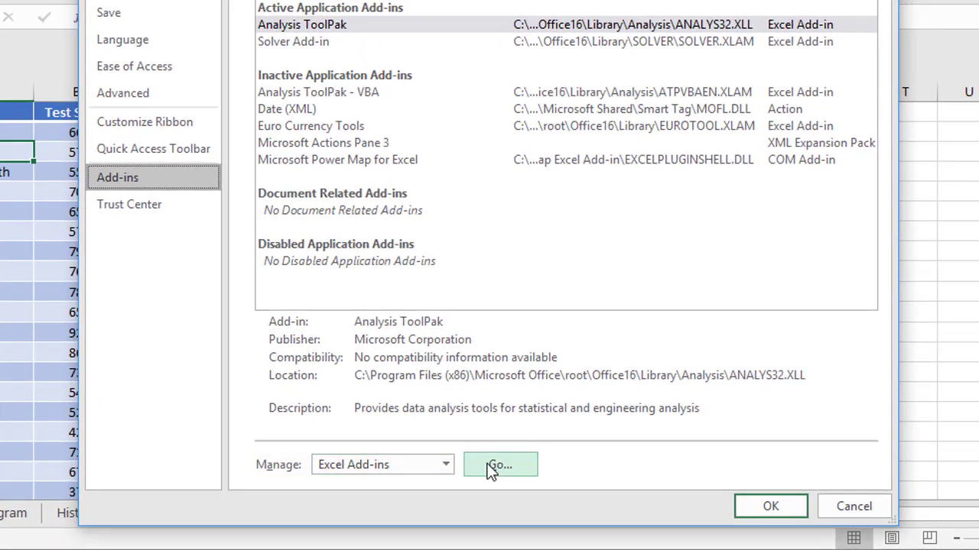
pyautogui.click(500, 465)
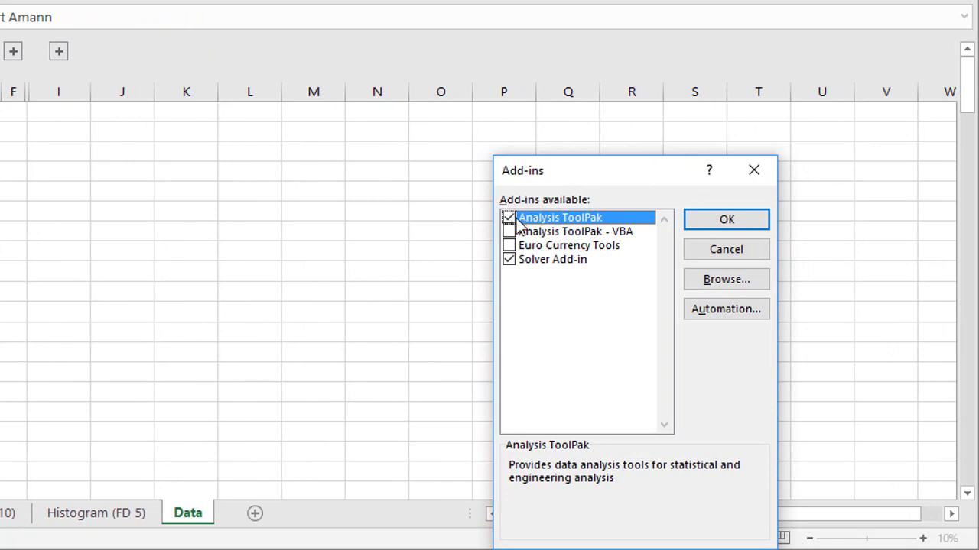
pyautogui.moveTo(581, 222)
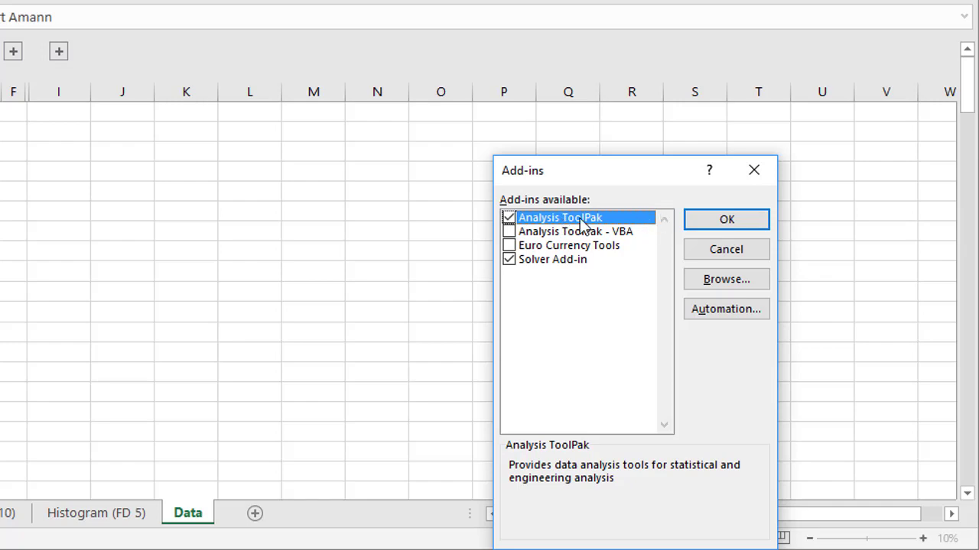
pyautogui.click(724, 220)
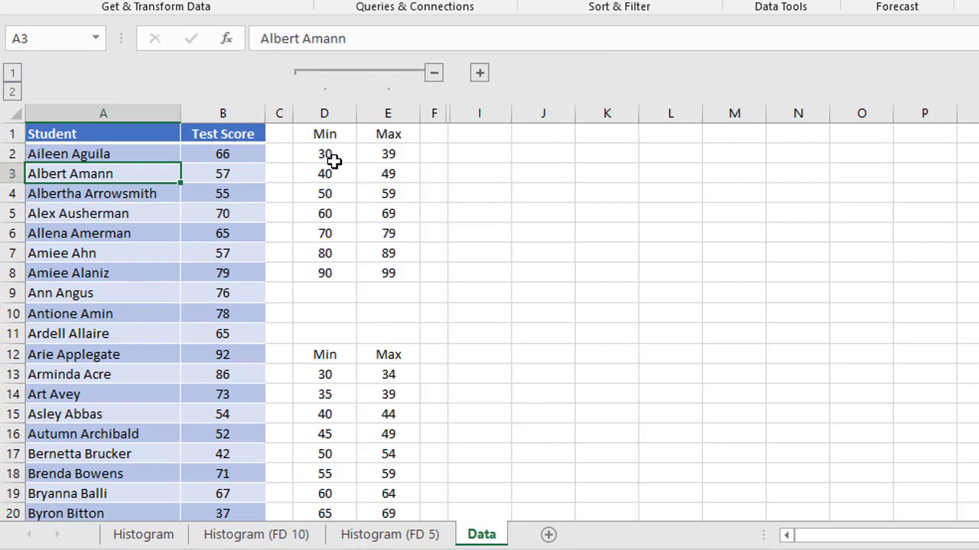
pyautogui.moveTo(327, 135)
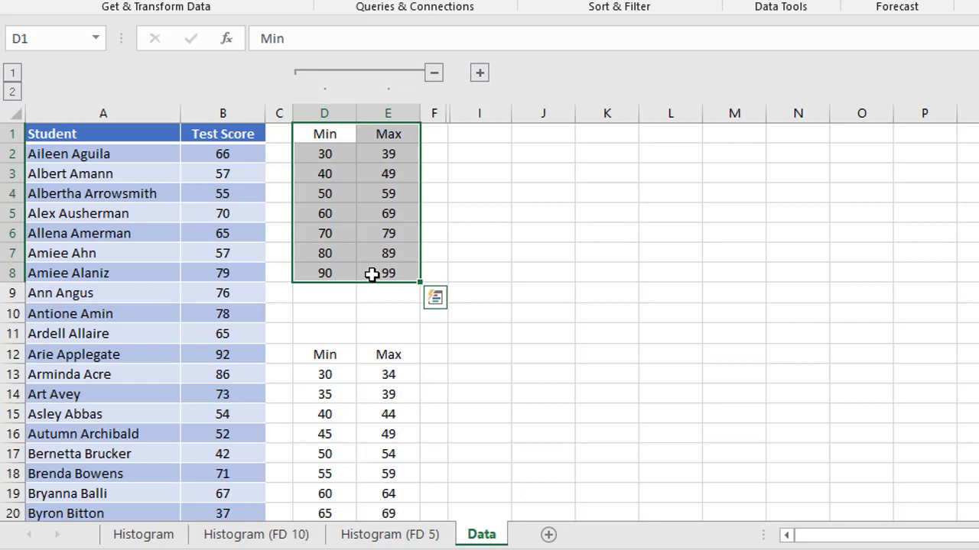
pyautogui.moveTo(324, 353)
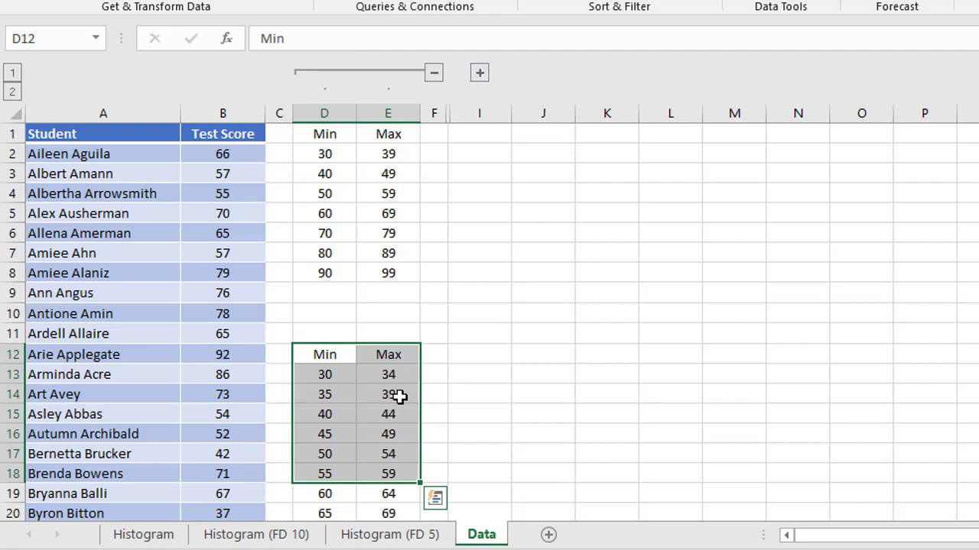
pyautogui.moveTo(404, 395)
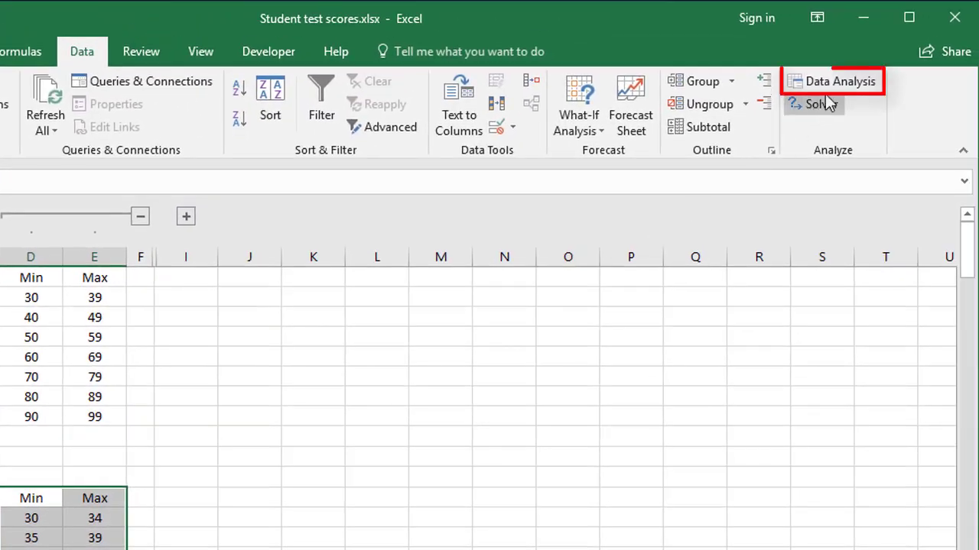
# Step: Start the Data Analysis Histogram tool with the Test Score column as input and the 10-point Min/Max table as bins
pyautogui.click(832, 81)
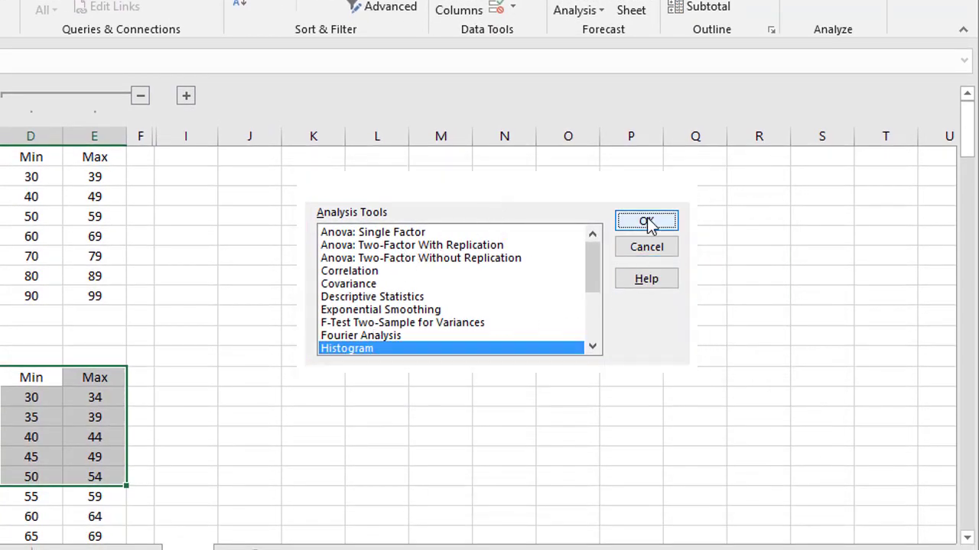
pyautogui.click(645, 220)
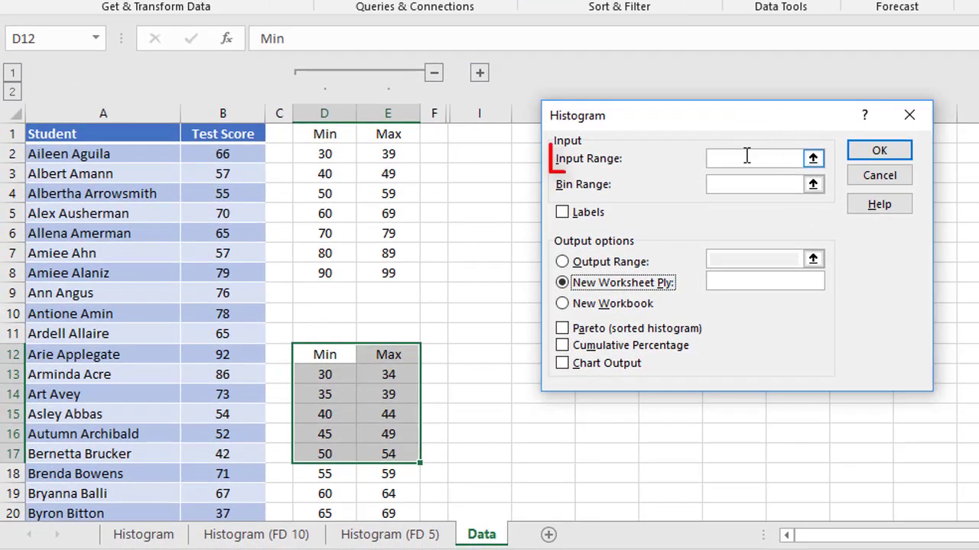
pyautogui.click(752, 158)
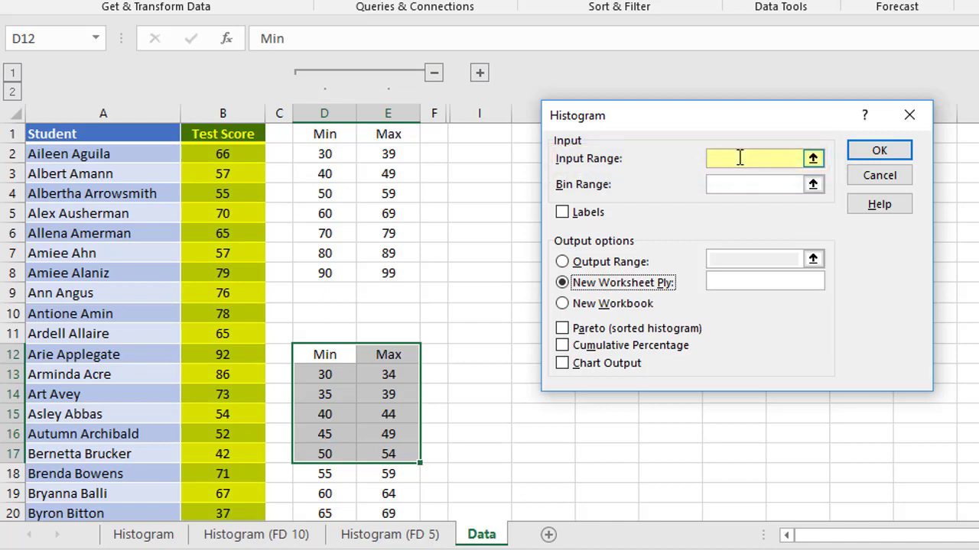
pyautogui.click(223, 135)
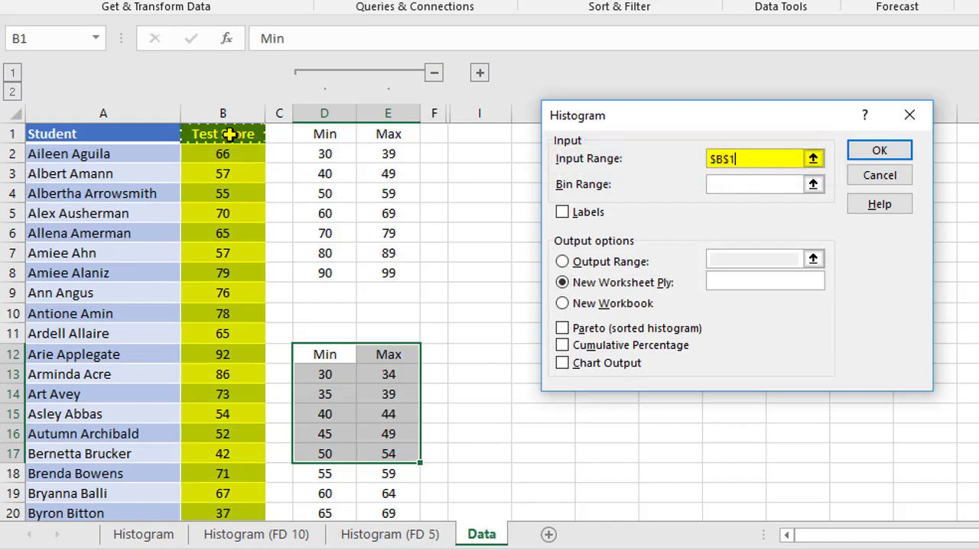
pyautogui.press('ctrl+shift+down')
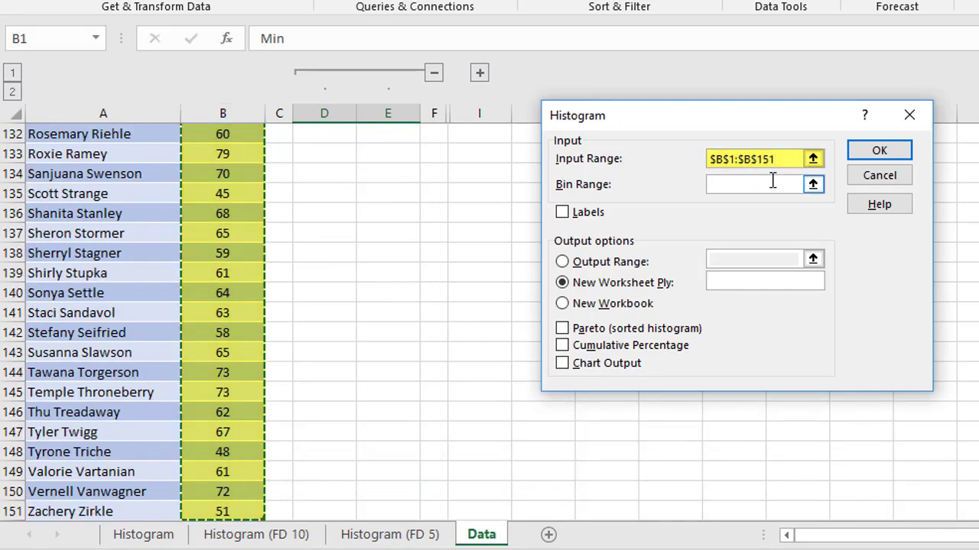
pyautogui.click(757, 183)
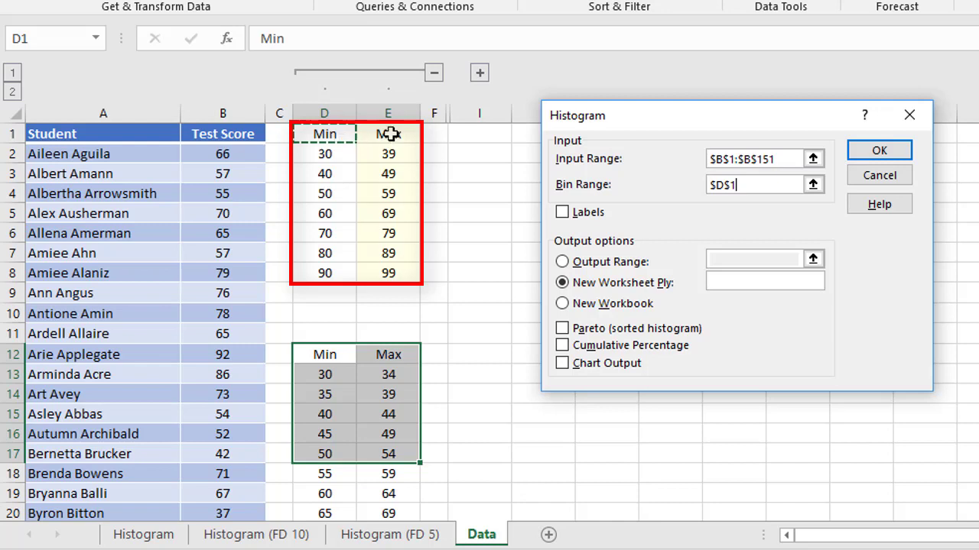
pyautogui.moveTo(389, 135); pyautogui.dragTo(389, 272)
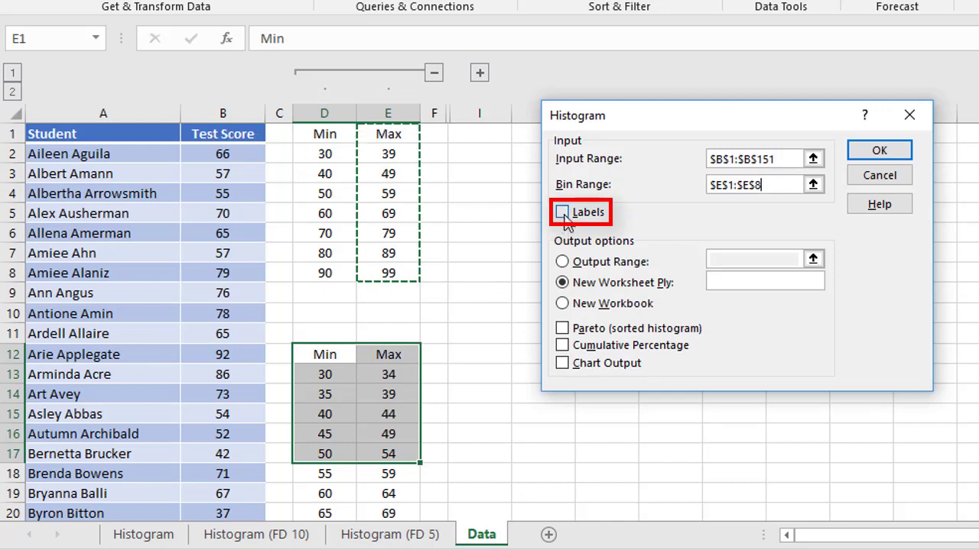
# Step: Tick Labels, set the output range to $J$1 and enable Chart Output
pyautogui.click(563, 211)
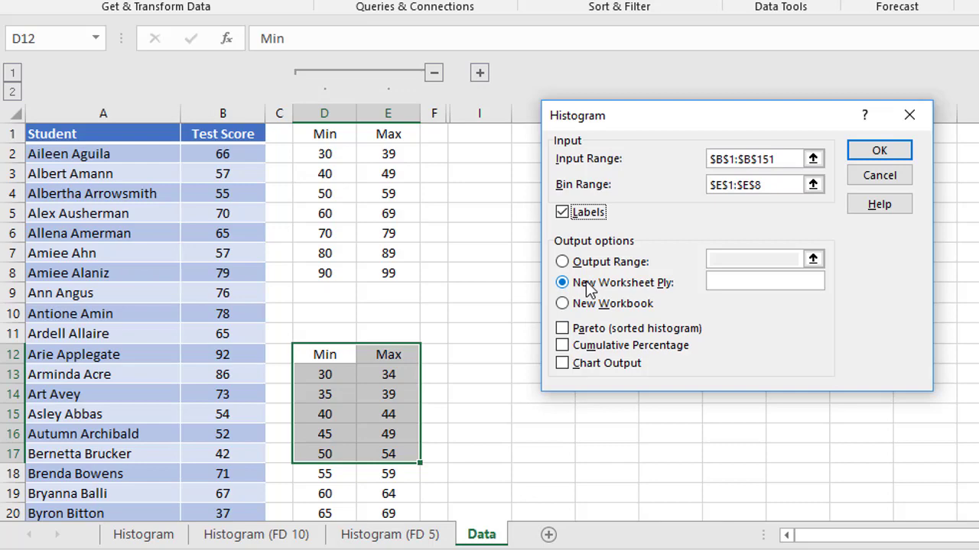
pyautogui.moveTo(595, 293)
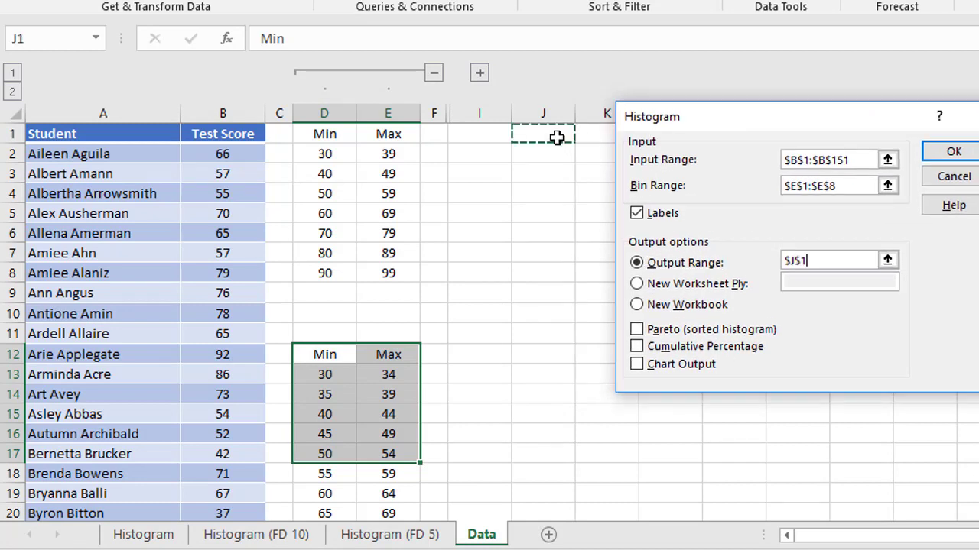
pyautogui.moveTo(773, 324)
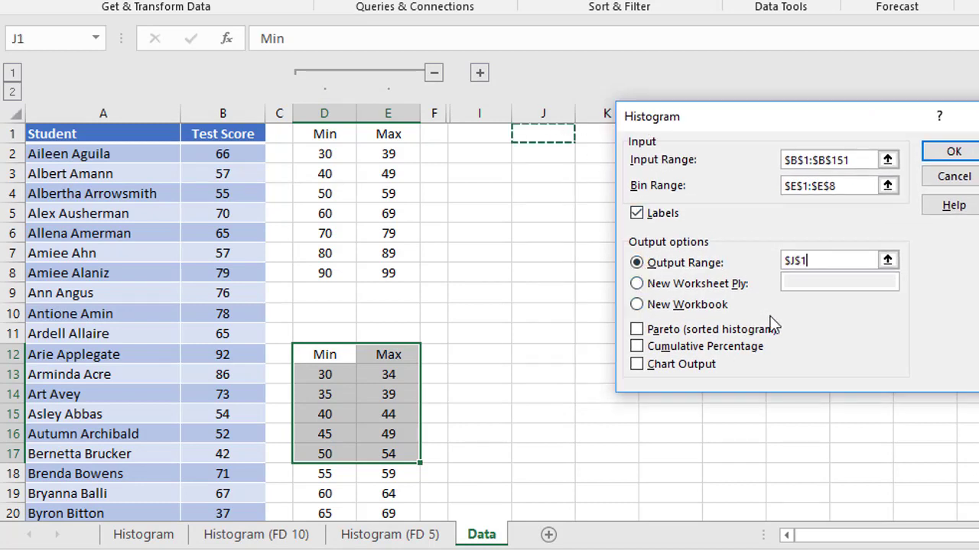
pyautogui.click(636, 364)
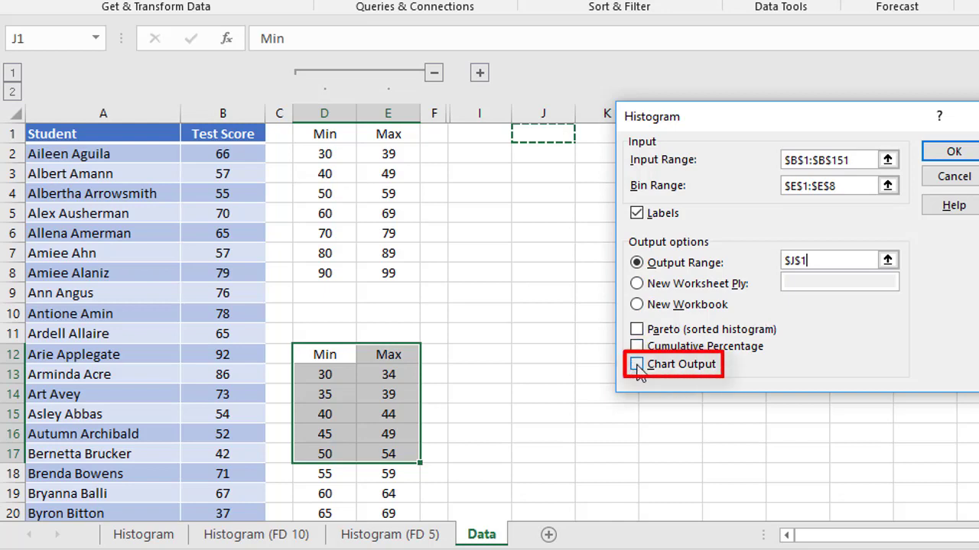
pyautogui.click(636, 364)
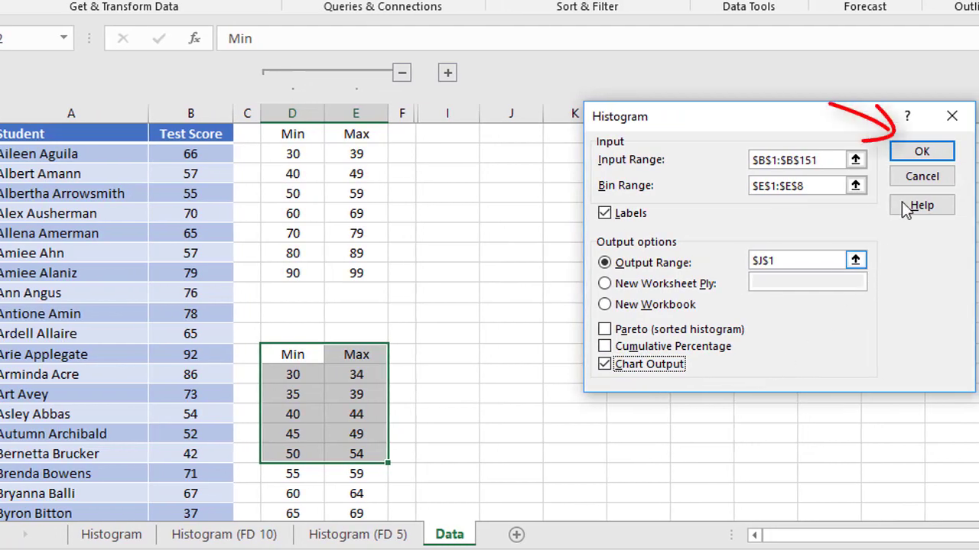
# Step: Run the analysis to generate the Max/Frequency table in J:K with its Histogram bar chart
pyautogui.click(921, 152)
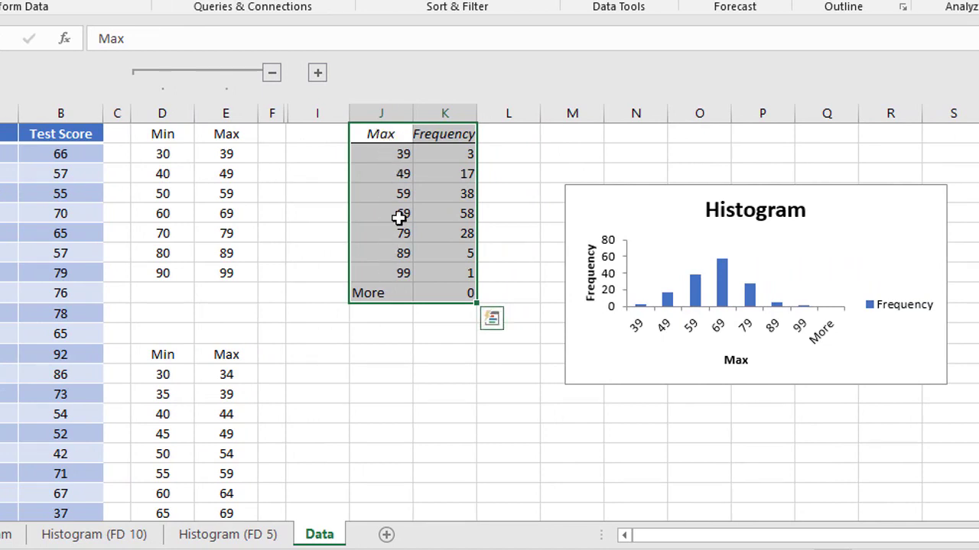
pyautogui.click(445, 153)
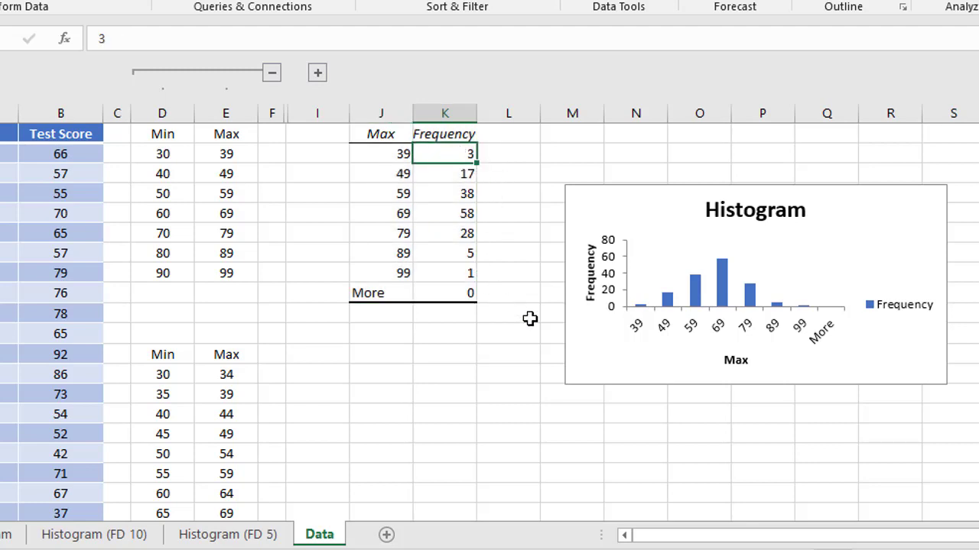
pyautogui.moveTo(711, 257)
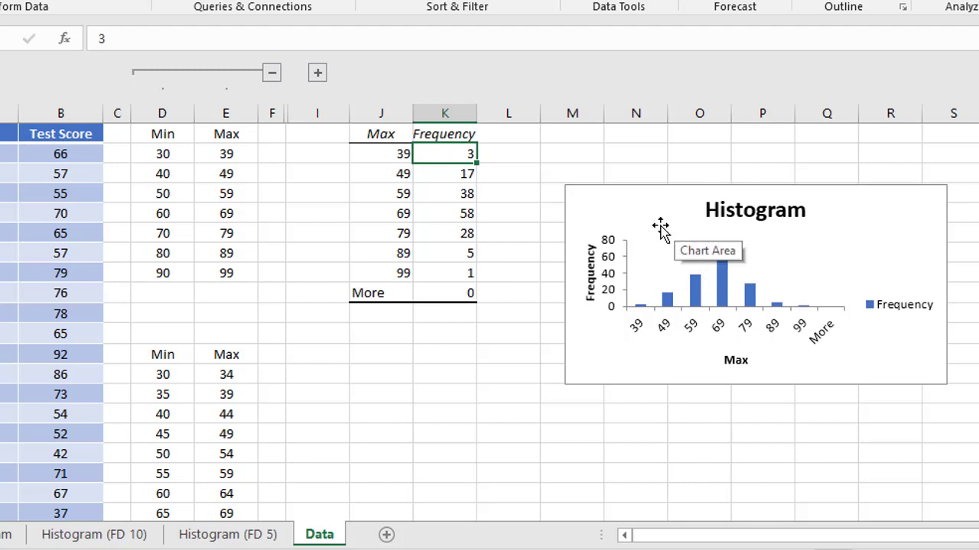
pyautogui.moveTo(639, 333)
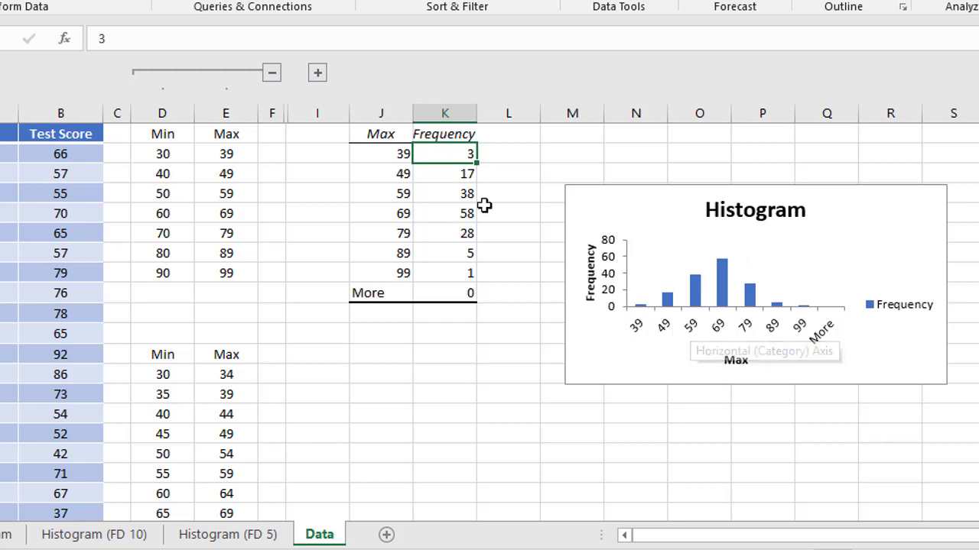
pyautogui.moveTo(635, 344)
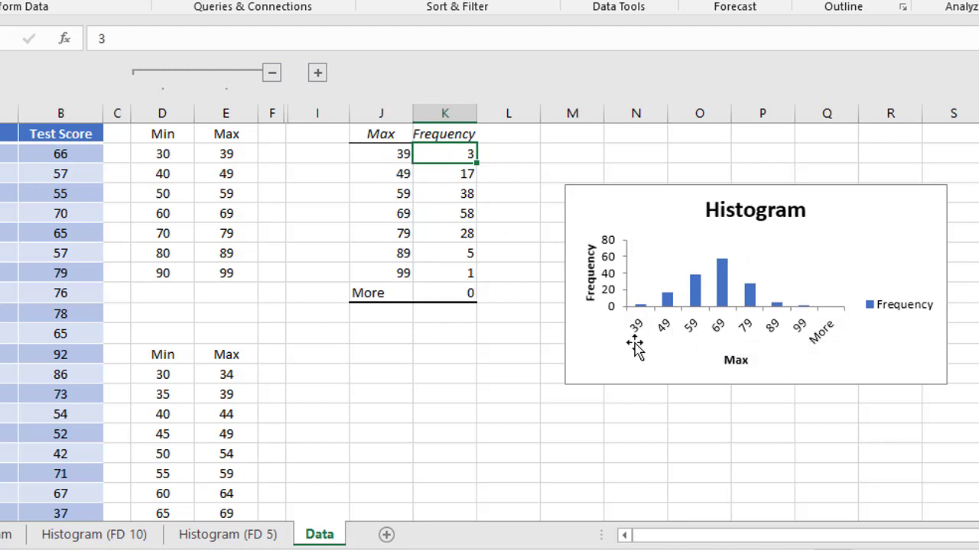
pyautogui.moveTo(373, 132)
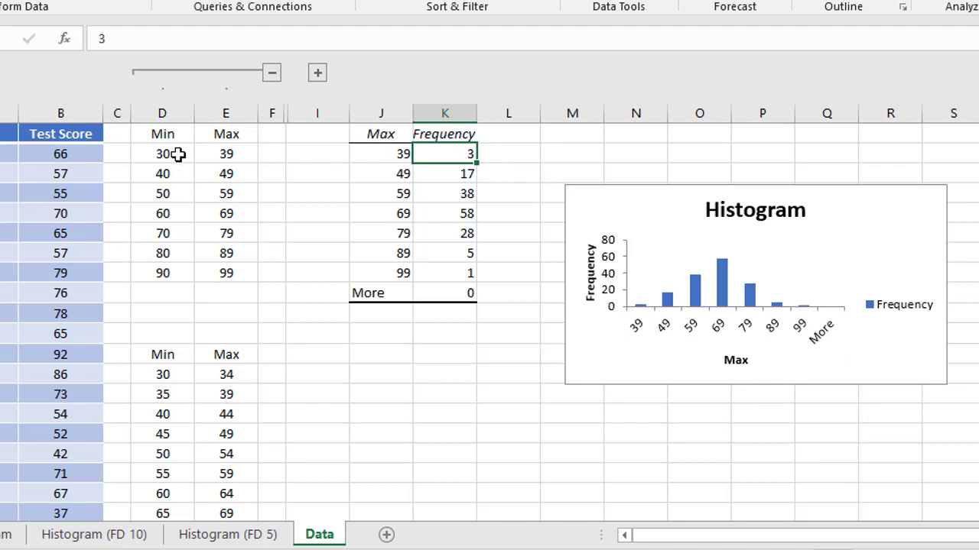
pyautogui.moveTo(381, 152)
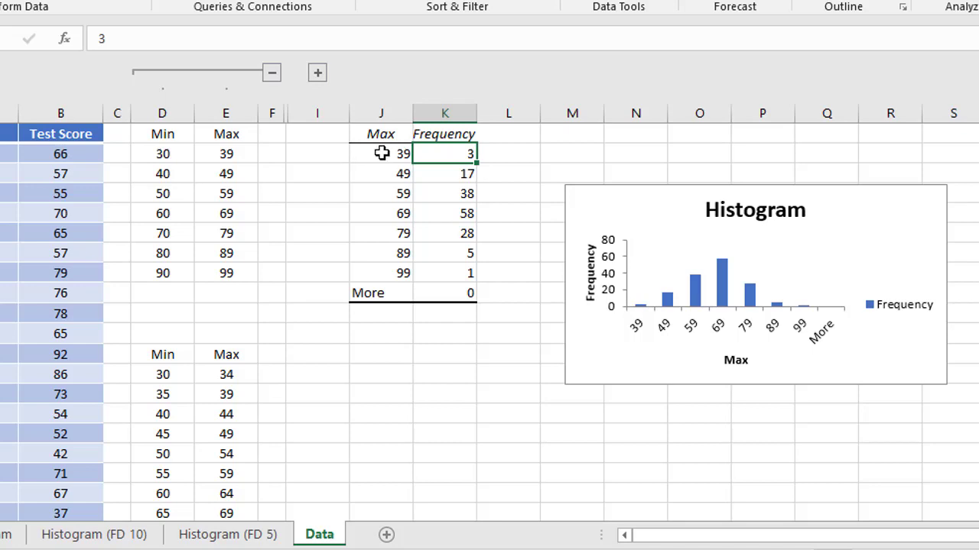
pyautogui.moveTo(401, 174)
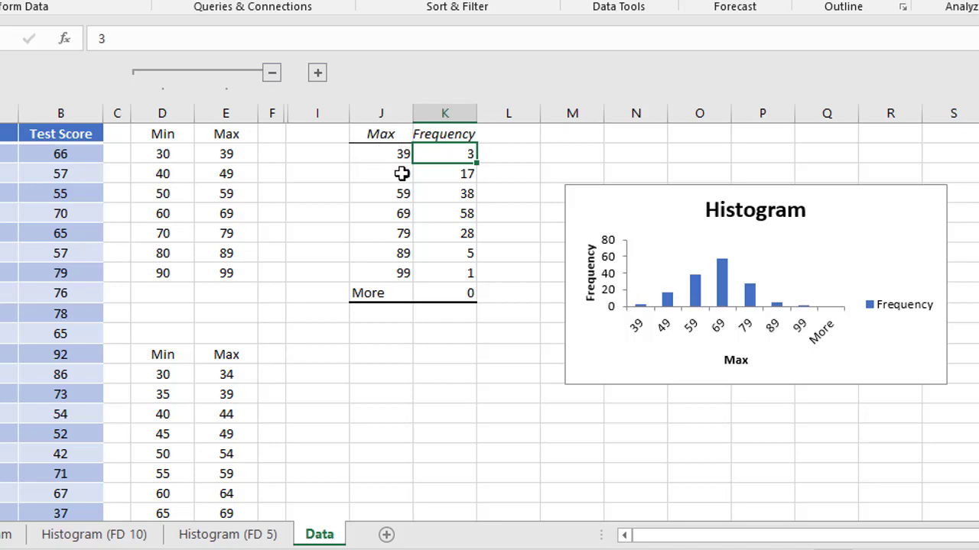
# Step: Label the bins as ranges 30-39 to 90-99 using =D2&"-"&E2 in J2 filled down to J8
pyautogui.click(381, 153)
pyautogui.write('=')
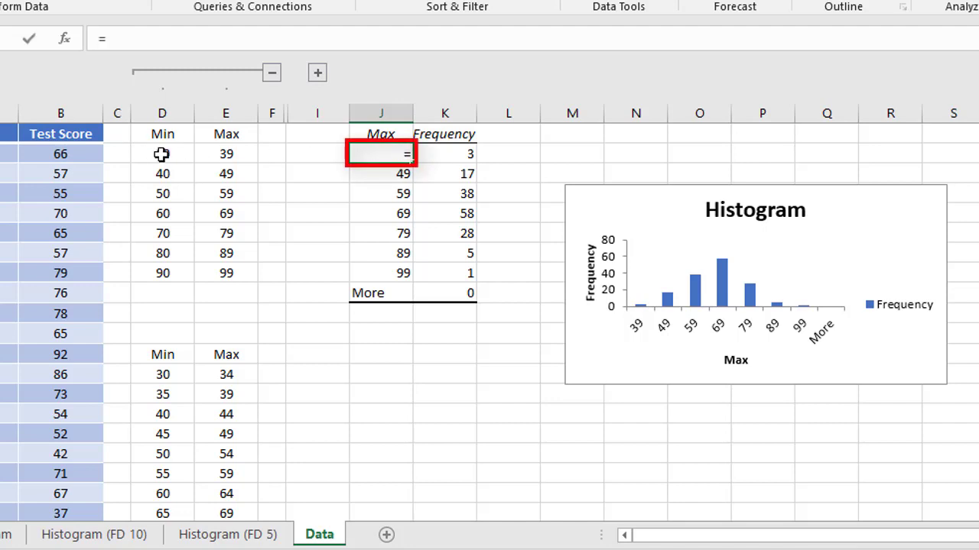
pyautogui.click(162, 153)
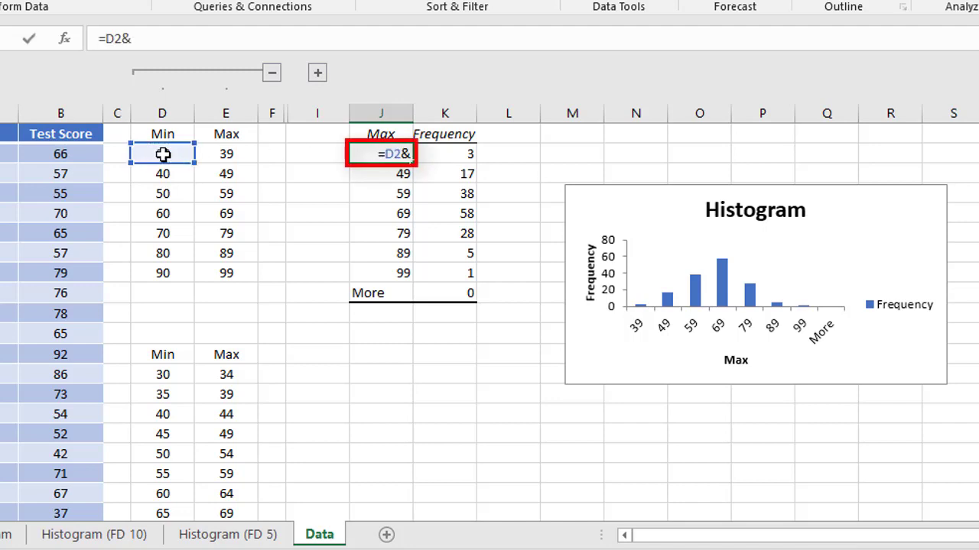
pyautogui.write('"-"')
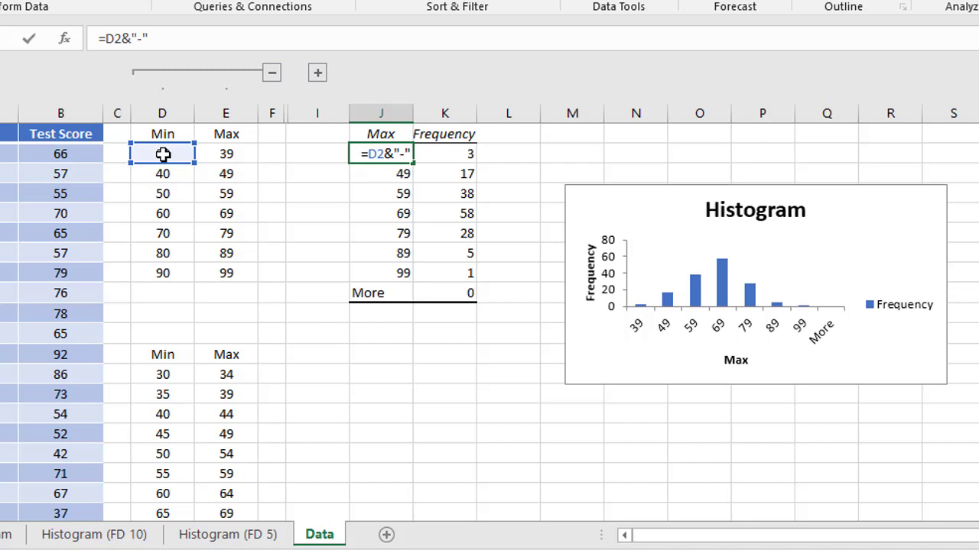
pyautogui.write('&')
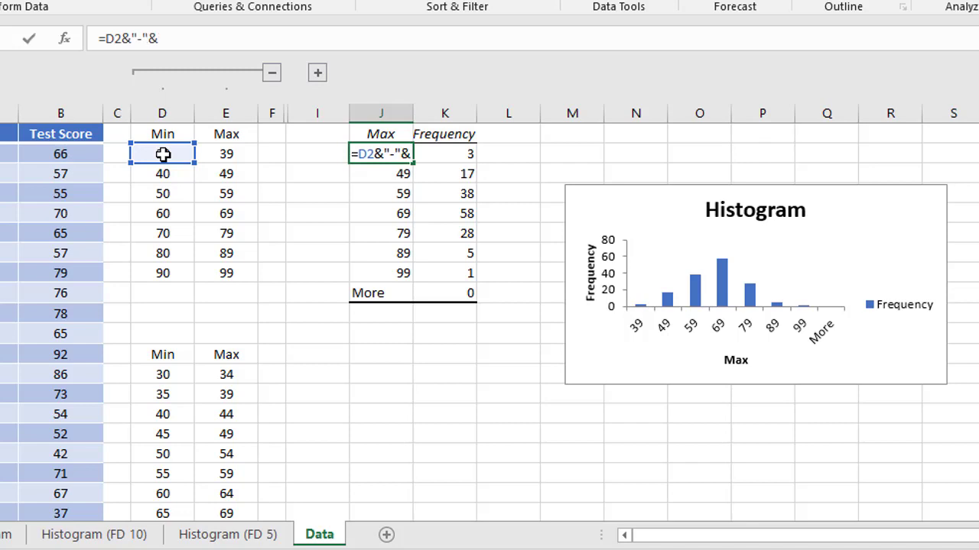
pyautogui.click(226, 153)
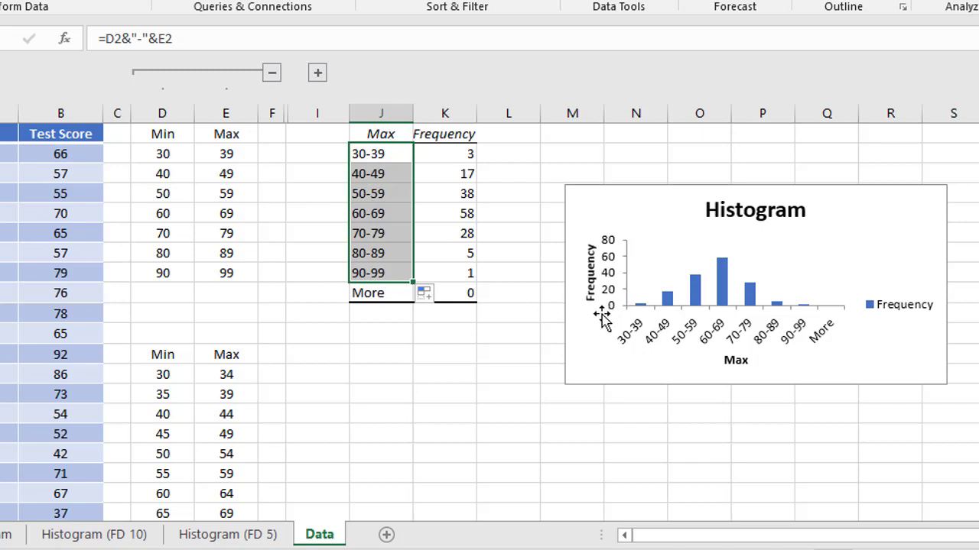
pyautogui.moveTo(746, 344)
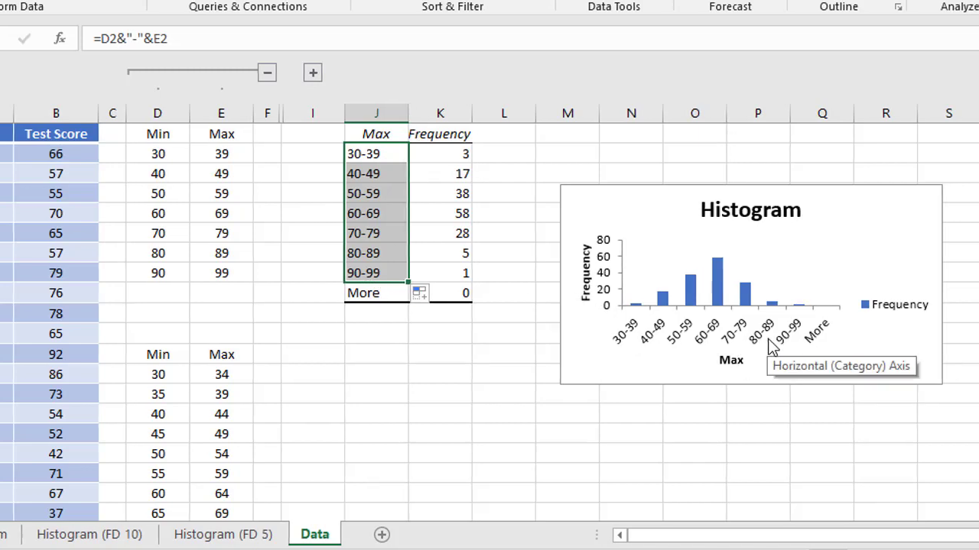
pyautogui.click(749, 283)
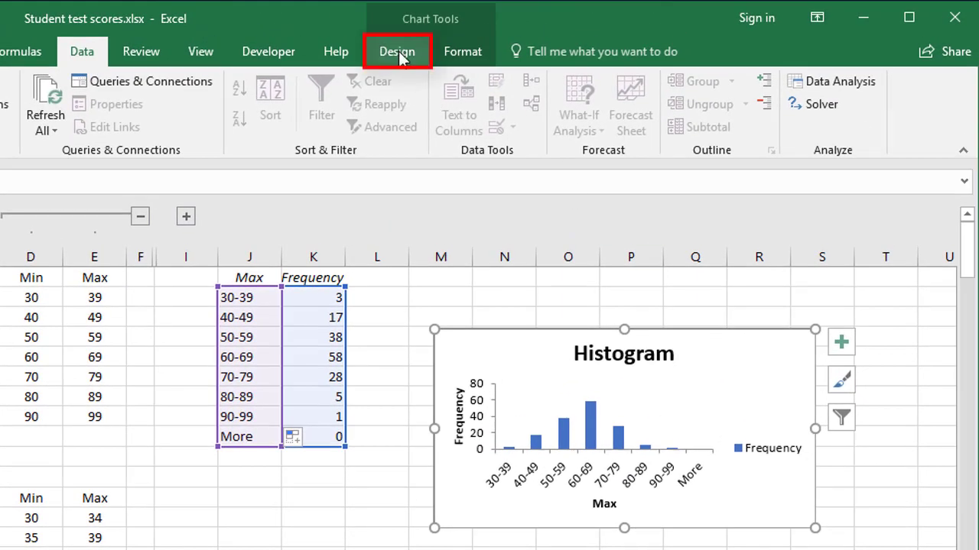
pyautogui.click(396, 52)
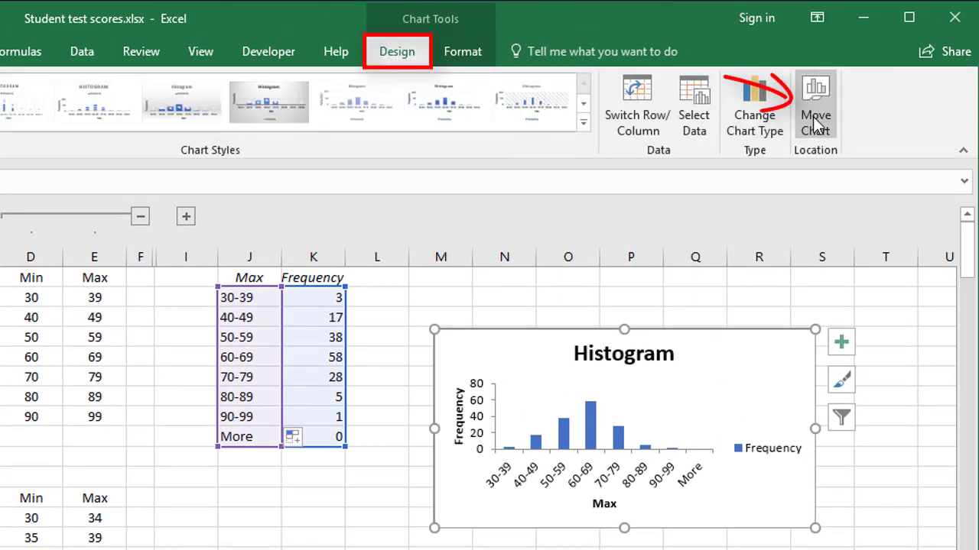
# Step: Move the chart to a new sheet 'New histogram', title its horizontal axis Test Score and remove the legend
pyautogui.click(815, 104)
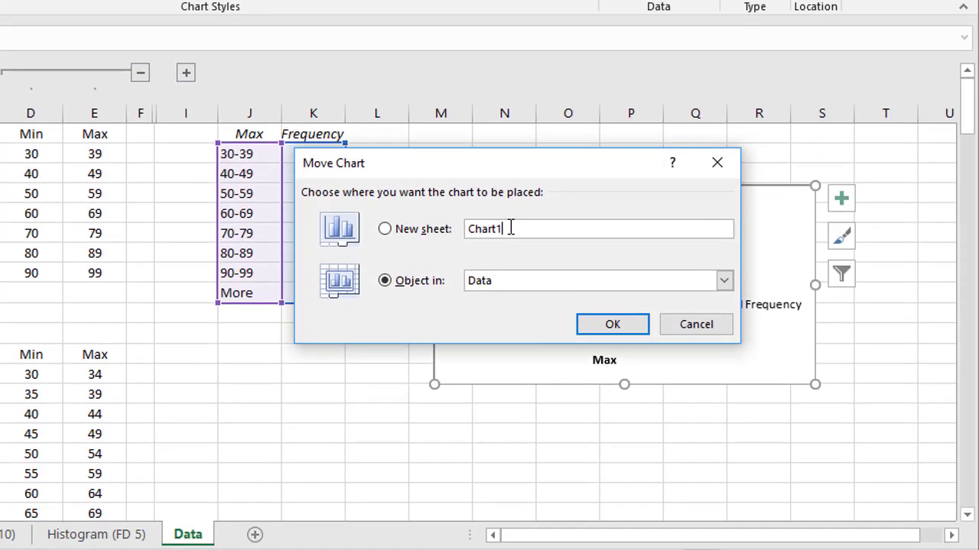
pyautogui.click(612, 324)
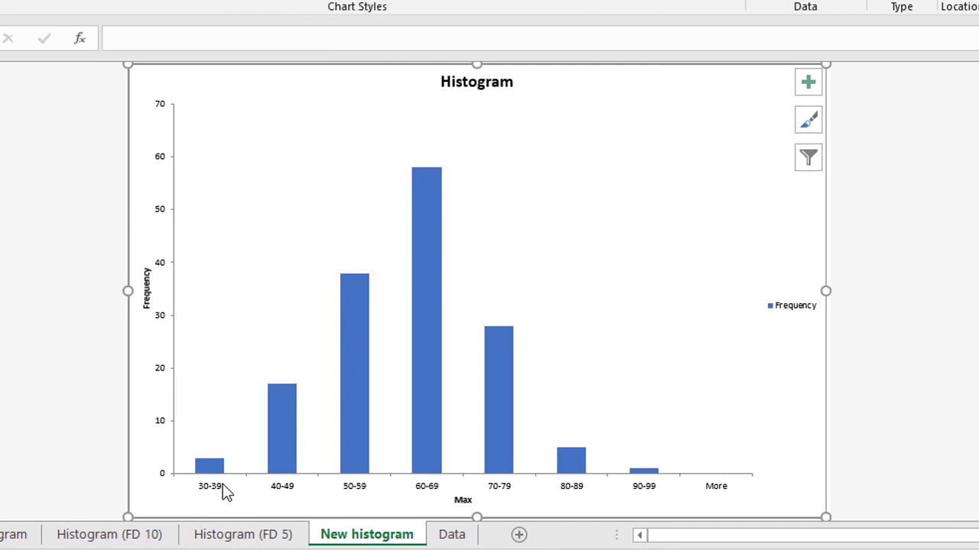
pyautogui.moveTo(397, 486)
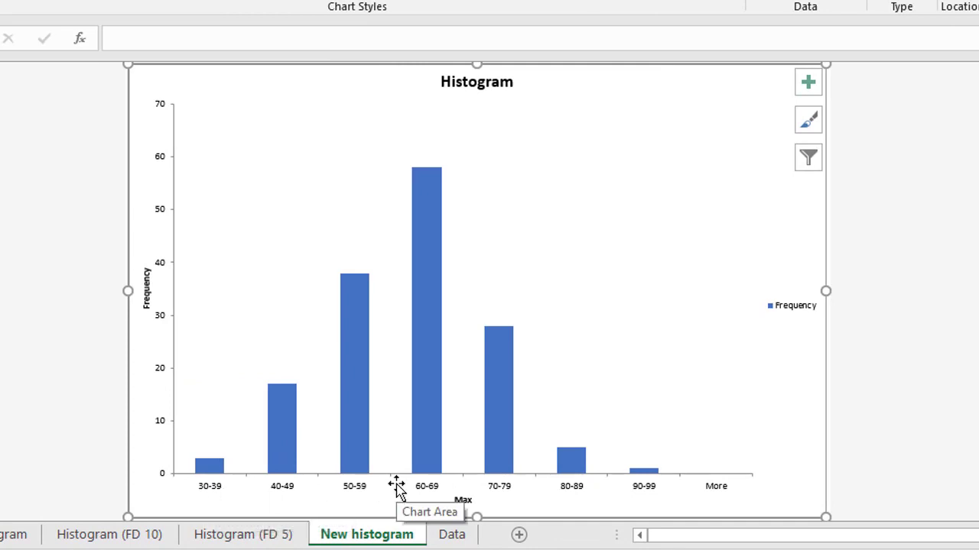
pyautogui.moveTo(404, 425)
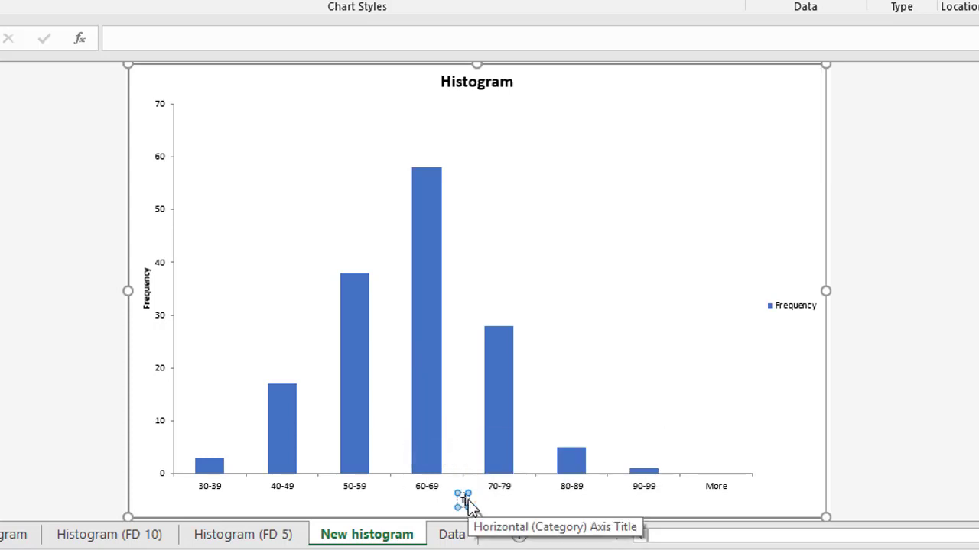
pyautogui.write('Test Score')
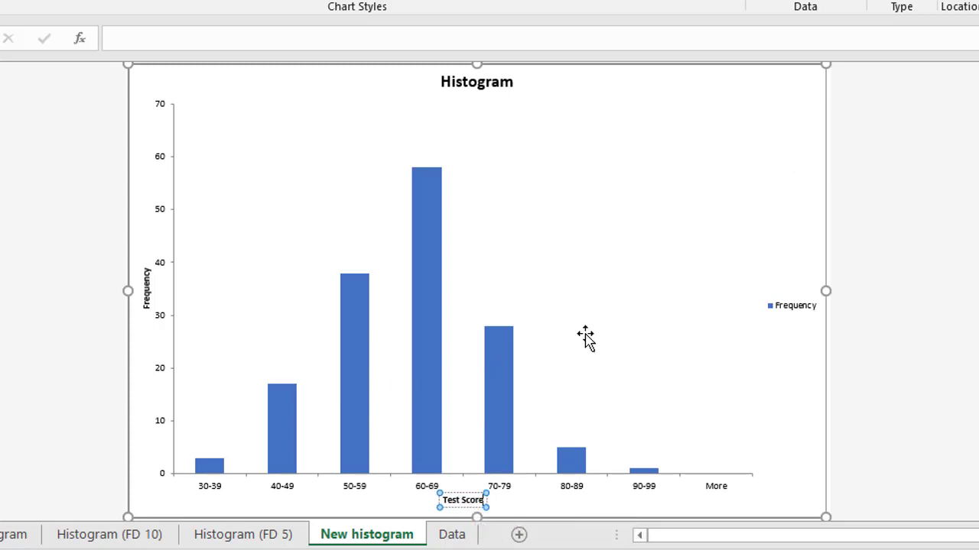
pyautogui.moveTo(787, 312)
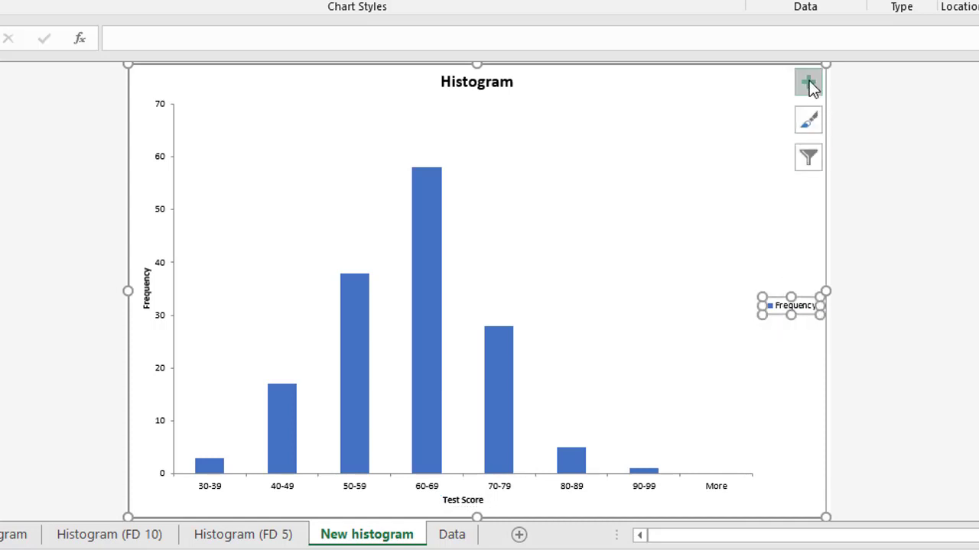
pyautogui.click(807, 82)
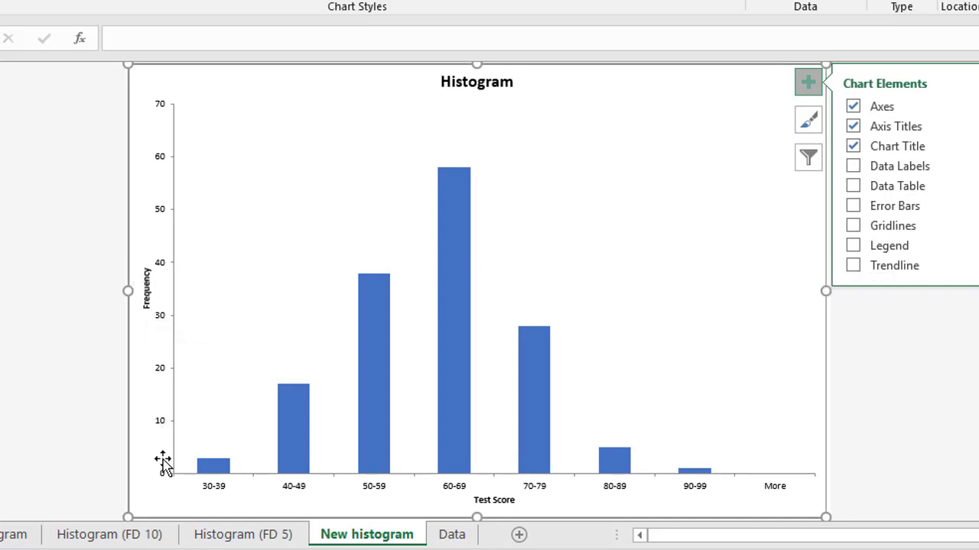
pyautogui.moveTo(184, 367)
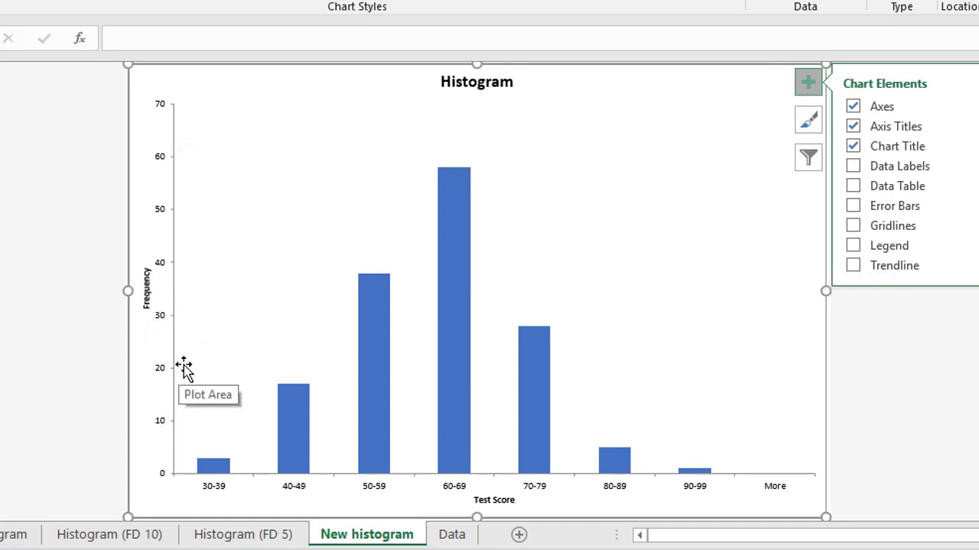
pyautogui.moveTo(229, 397)
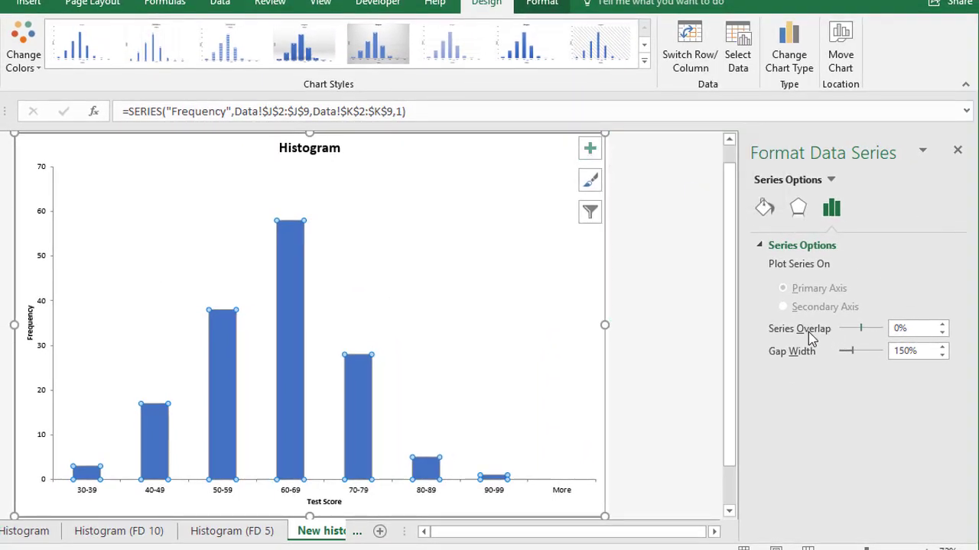
pyautogui.moveTo(826, 340)
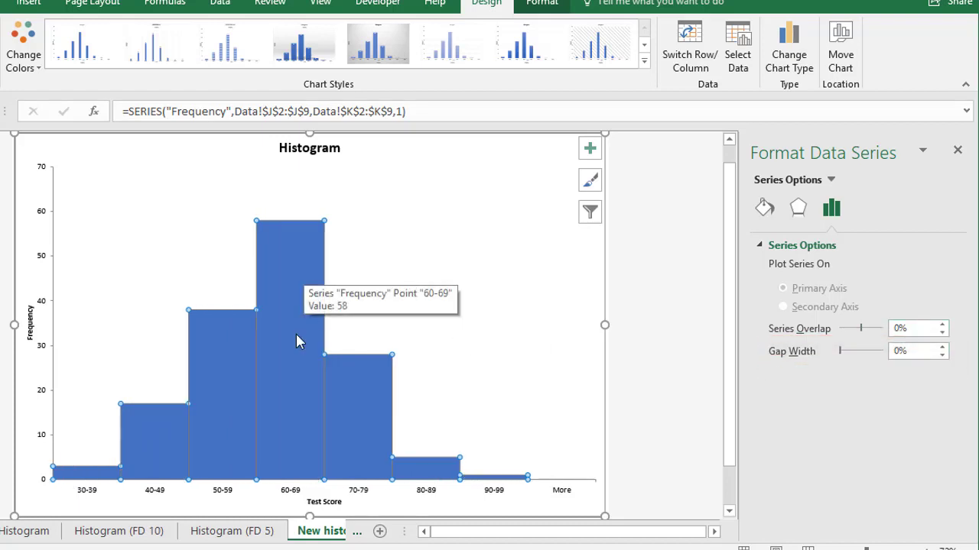
pyautogui.moveTo(305, 412)
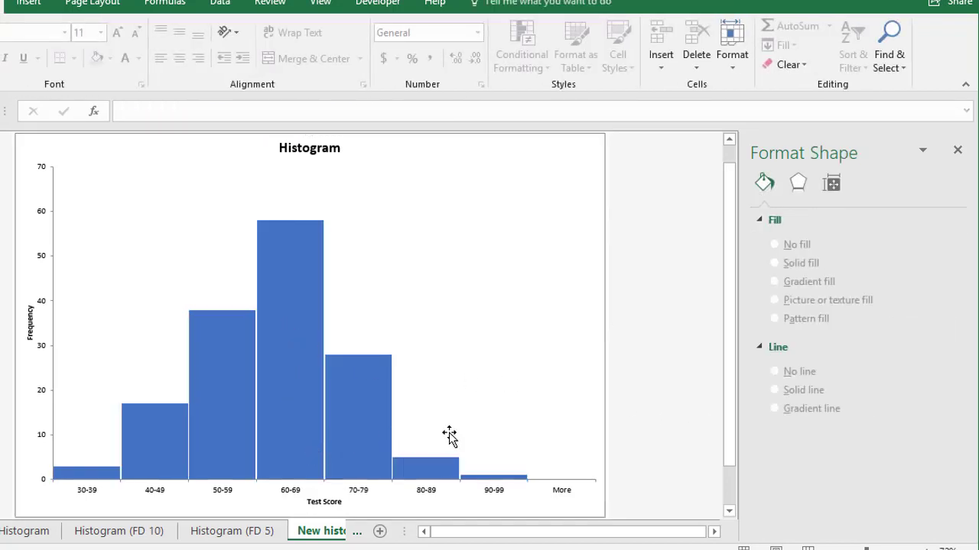
pyautogui.moveTo(456, 428)
pyautogui.write(' showing the distribution of student test scores')
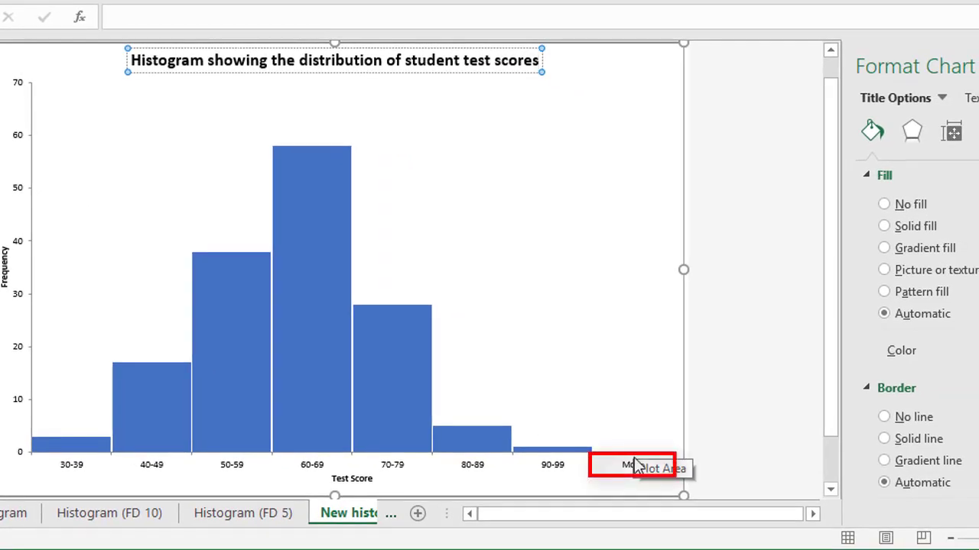
pyautogui.moveTo(642, 482)
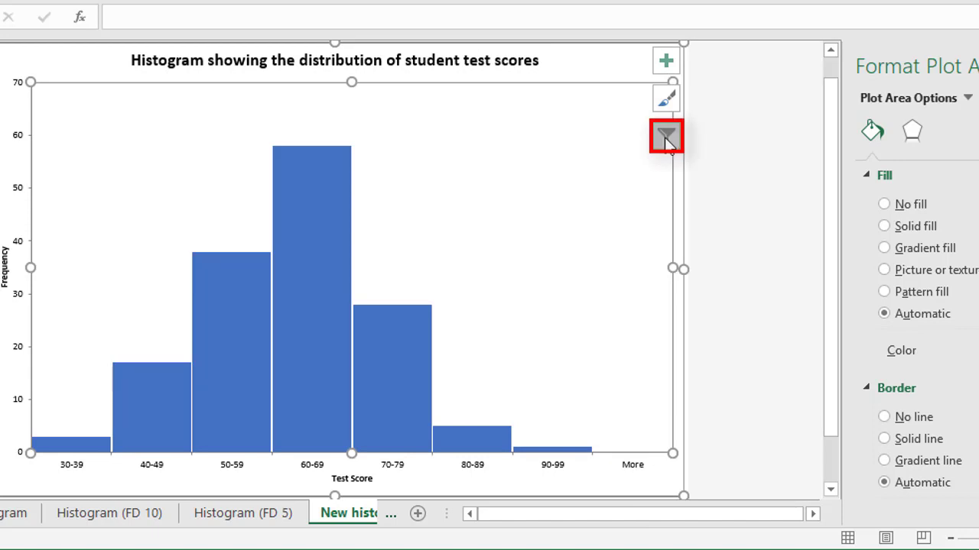
# Step: Filter the empty More category out of the 10-point histogram chart
pyautogui.click(665, 135)
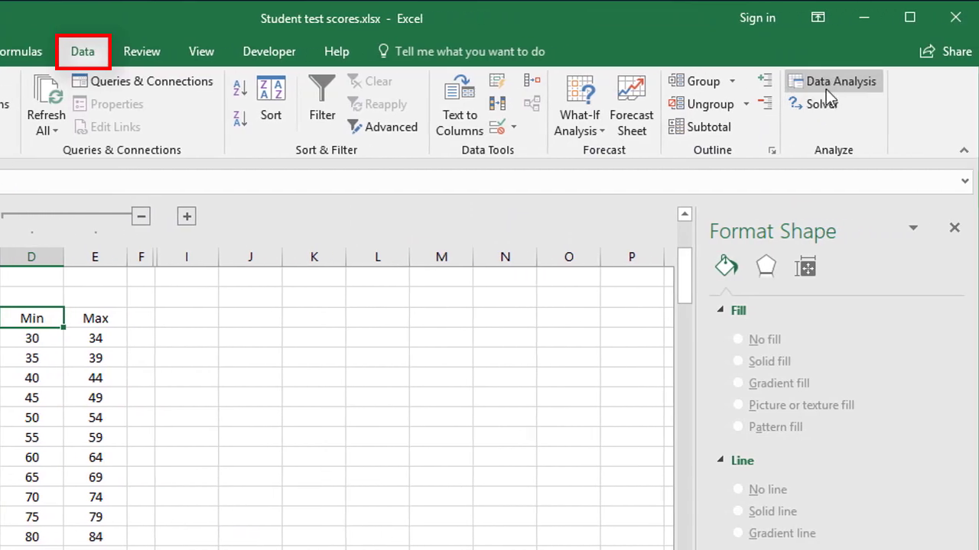
# Step: Run a second Histogram analysis with 5-point bins E12:E26, output at J12 and Chart Output
pyautogui.click(841, 81)
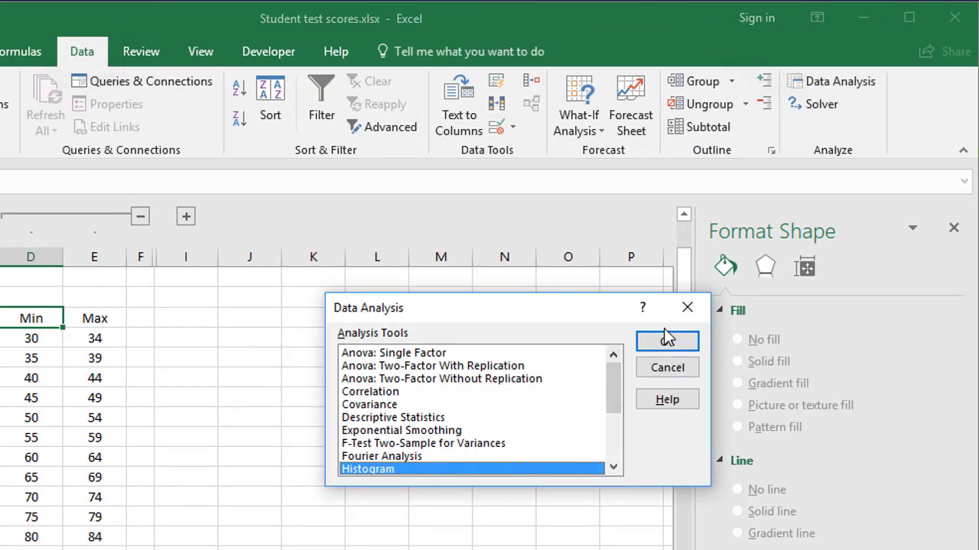
pyautogui.click(667, 339)
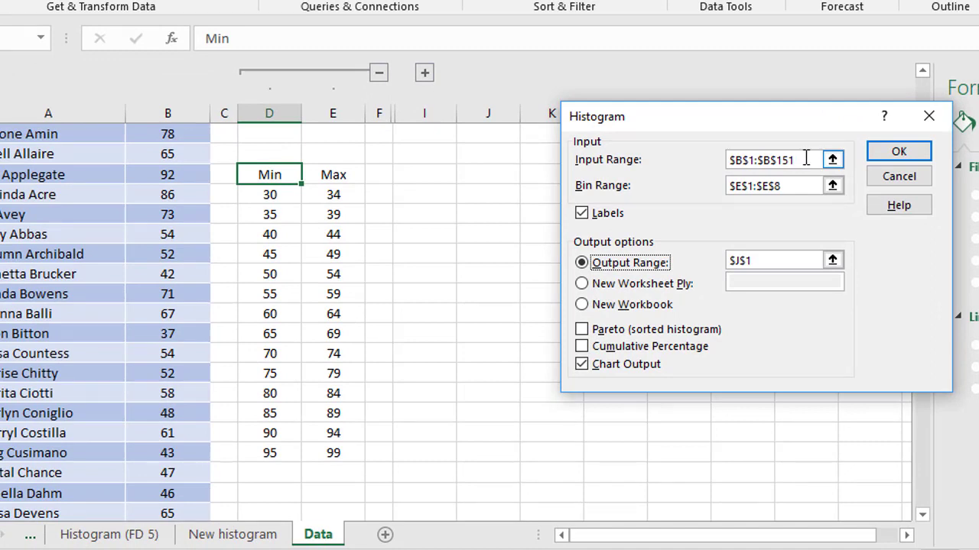
pyautogui.click(772, 185)
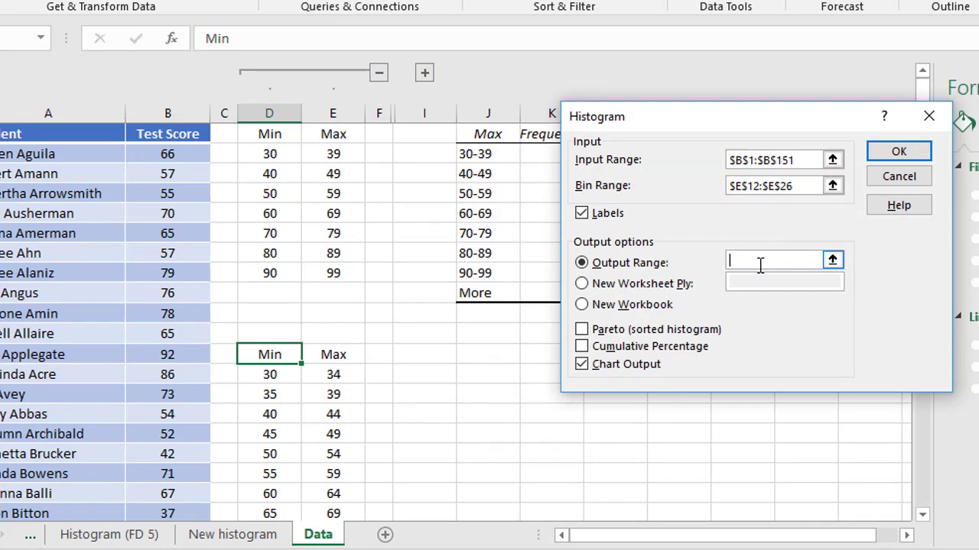
pyautogui.click(487, 353)
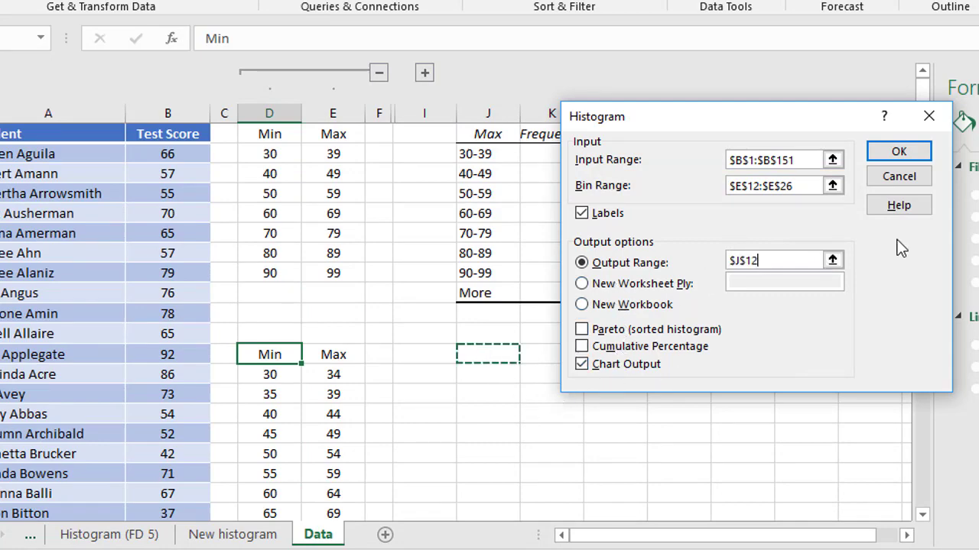
pyautogui.click(900, 151)
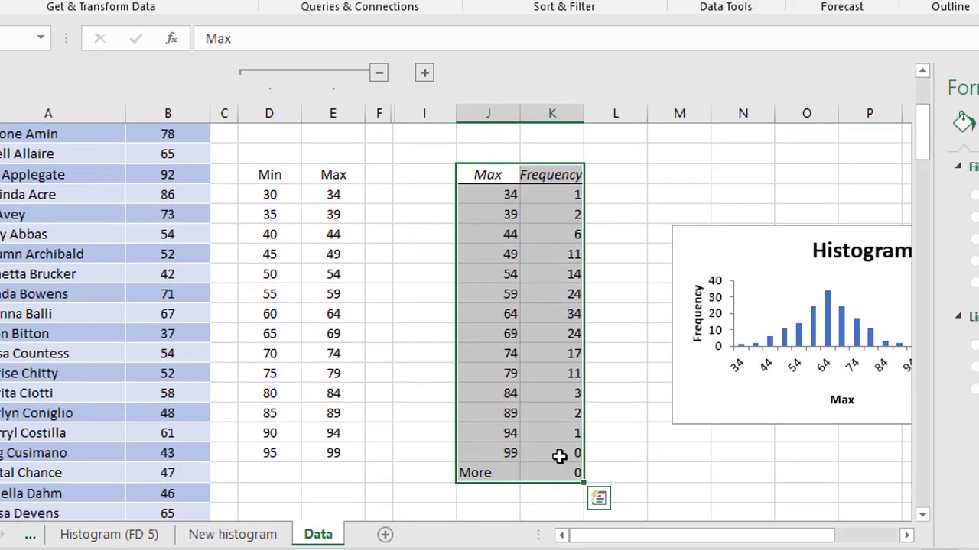
pyautogui.moveTo(492, 453)
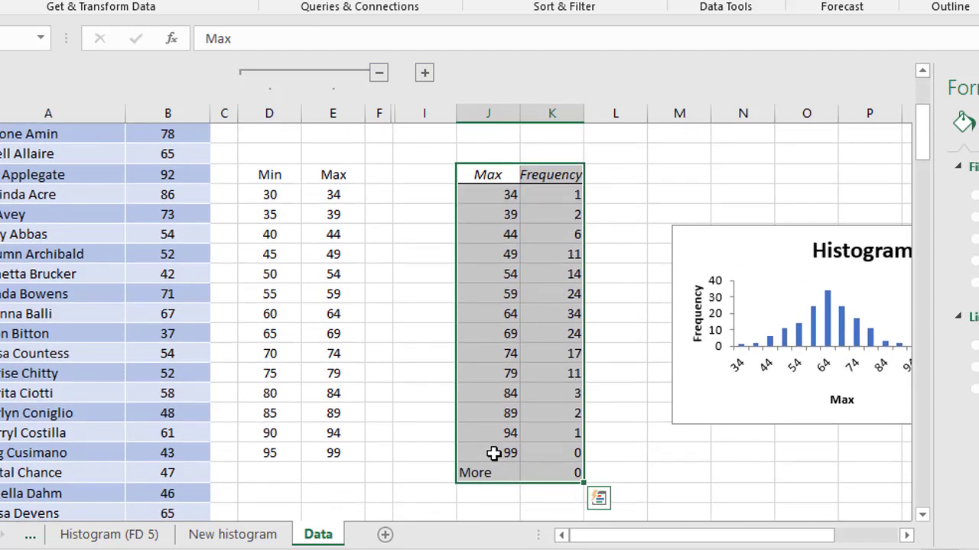
pyautogui.moveTo(563, 451)
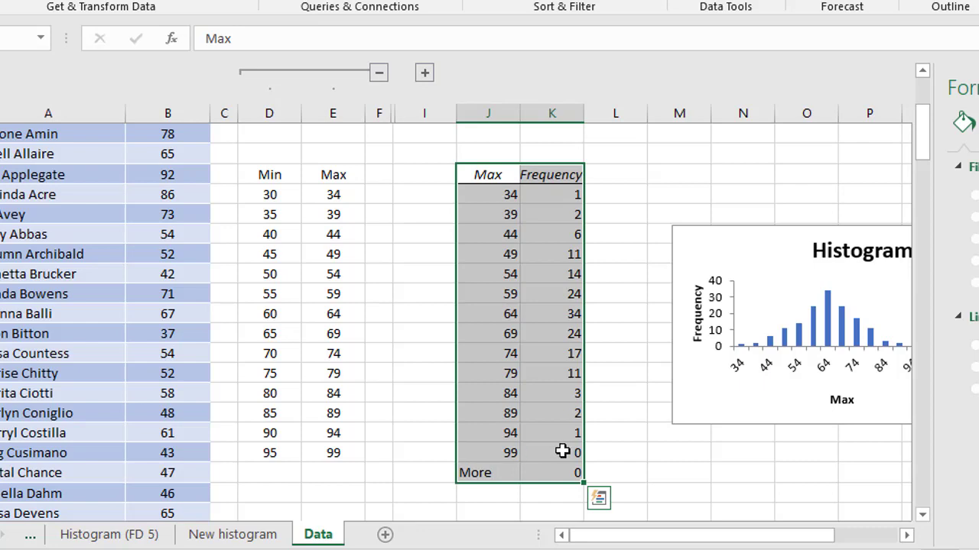
pyautogui.moveTo(566, 453)
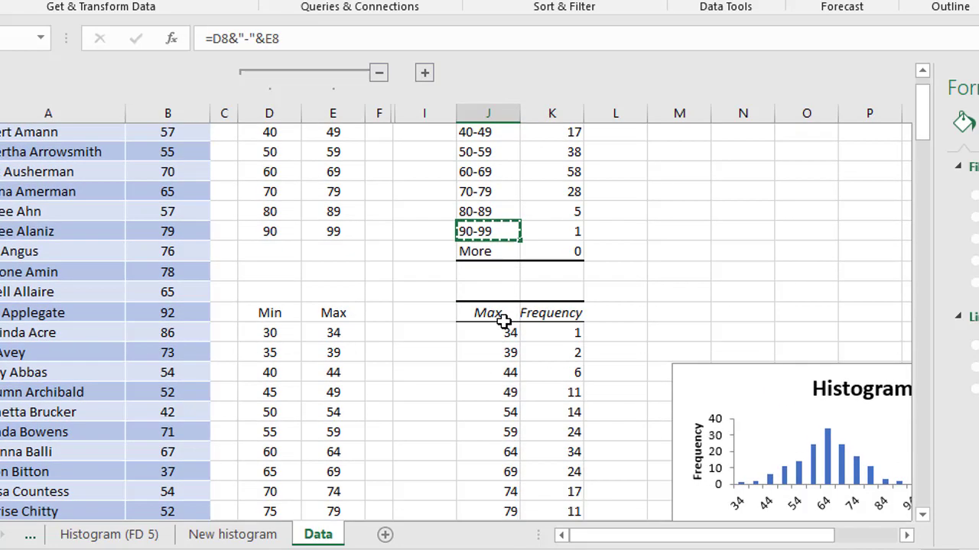
# Step: Paste the range formula over the Max column so rows read 30-34 through 95-99
pyautogui.press('ctrl+v')
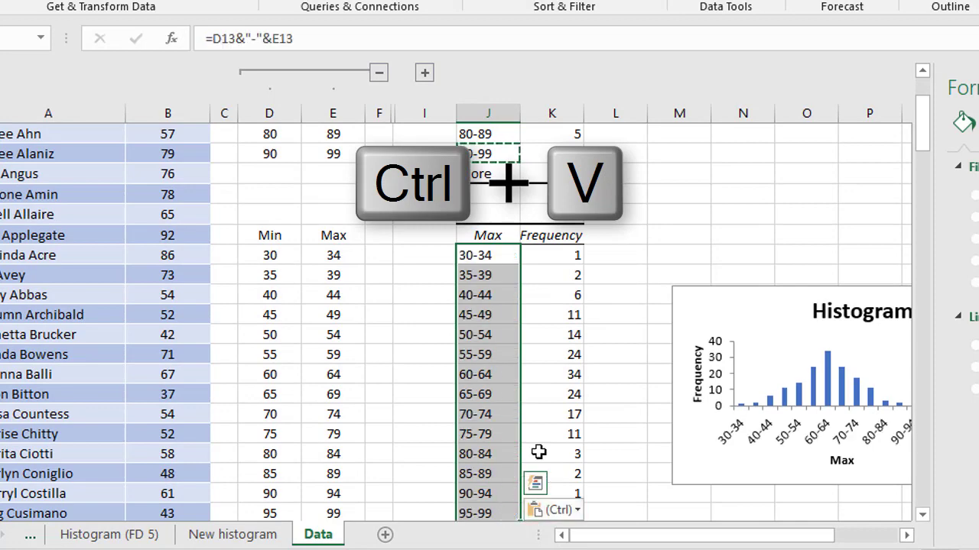
pyautogui.press('ctrl+v')
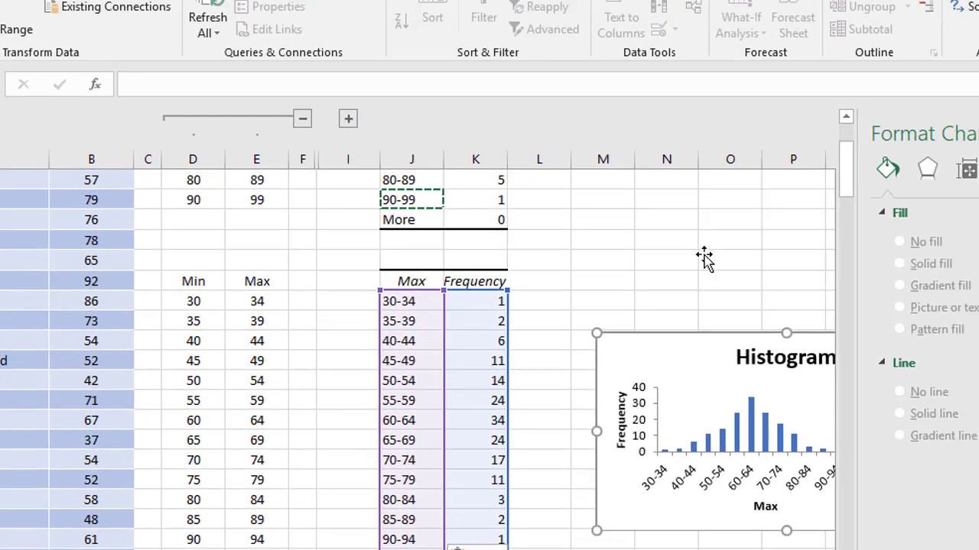
# Step: Select the 5-point chart and begin moving it to a new sheet via Move Chart
pyautogui.click(398, 52)
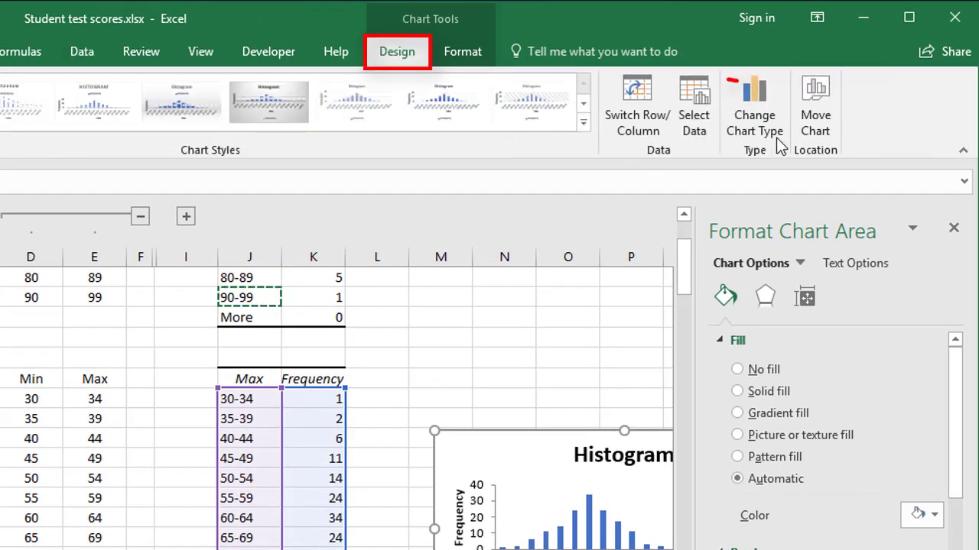
pyautogui.click(815, 107)
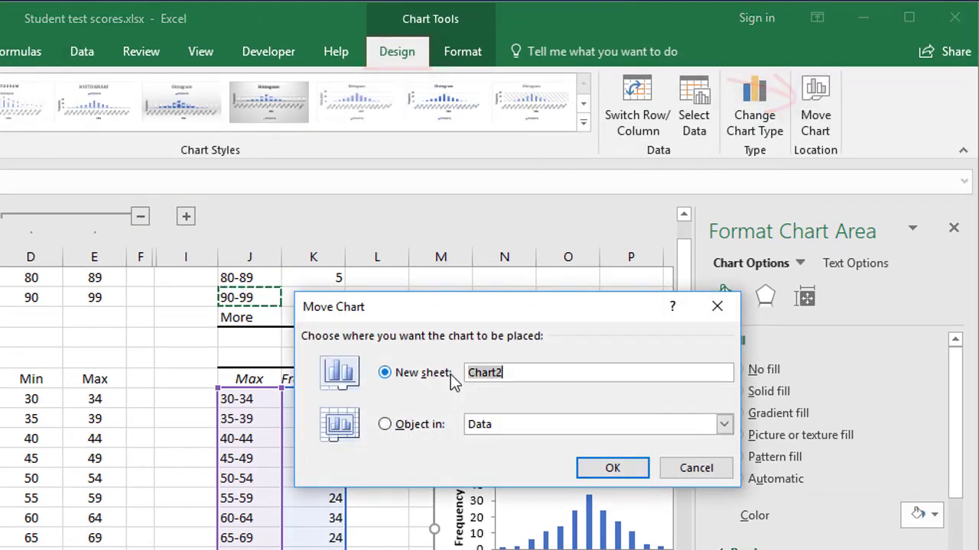
pyautogui.click(612, 468)
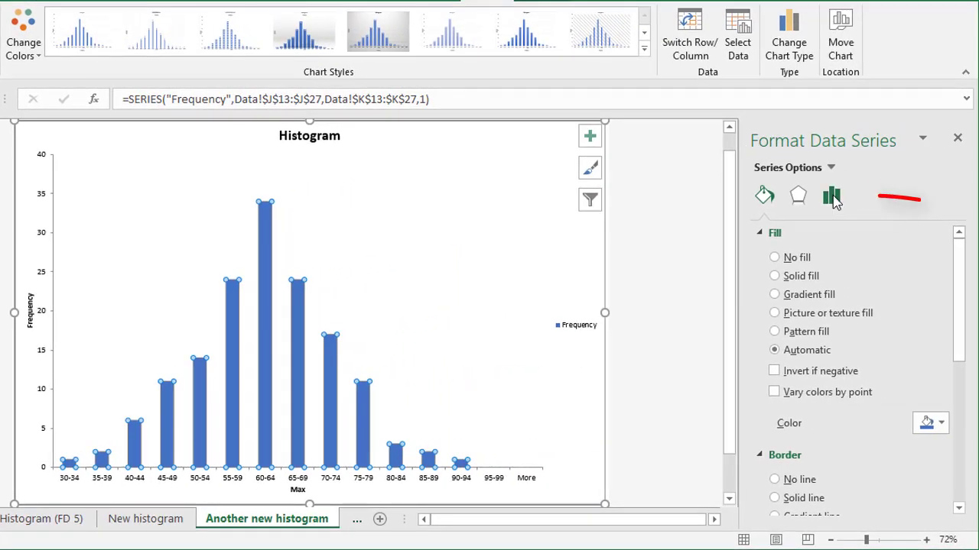
# Step: Set the series Gap Width to 0 so bars touch and select the score-range axis
pyautogui.click(832, 196)
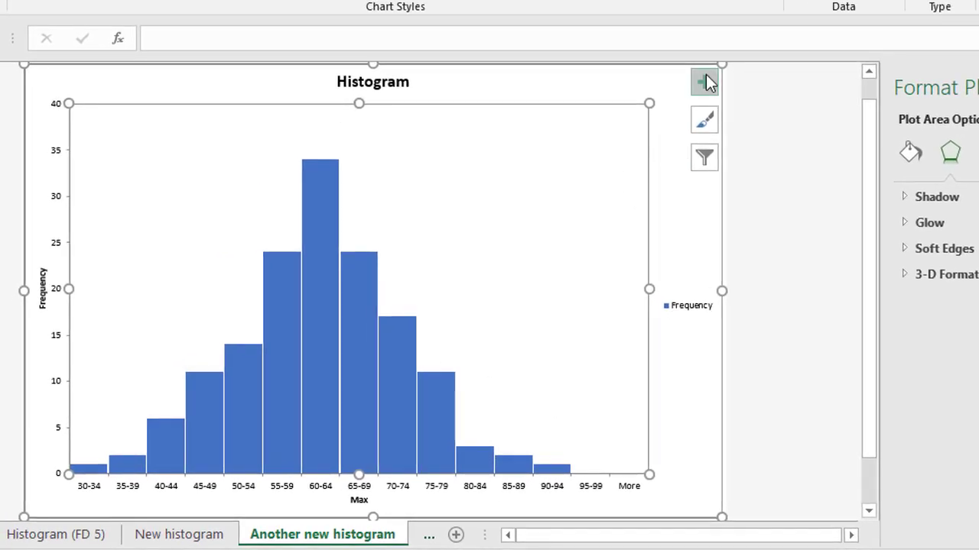
pyautogui.click(704, 83)
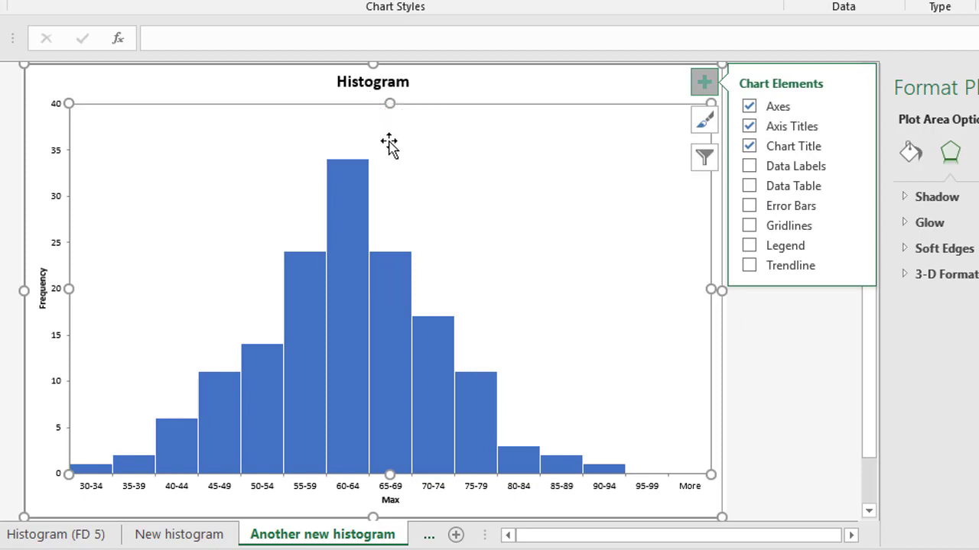
pyautogui.moveTo(694, 495)
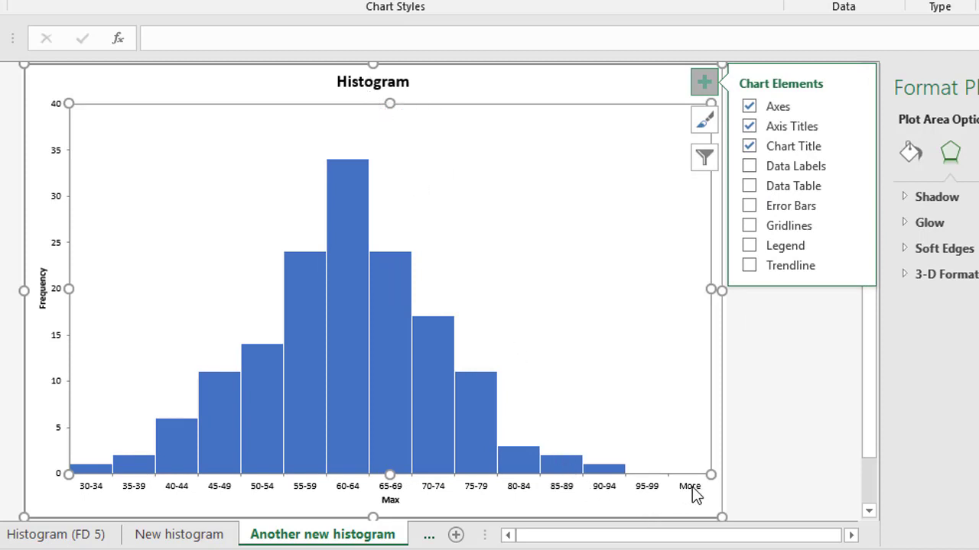
pyautogui.moveTo(657, 492)
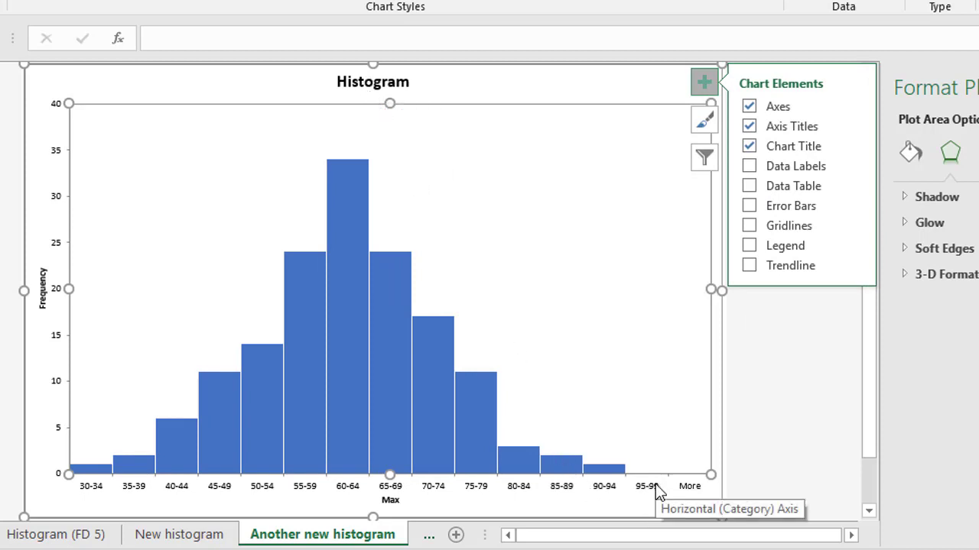
pyautogui.click(703, 156)
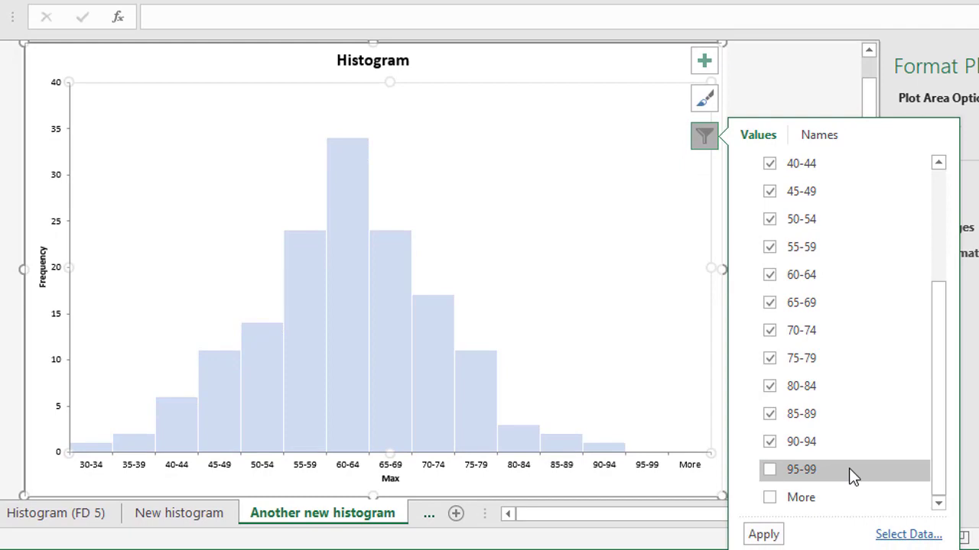
# Step: Filter out the empty 95-99 and More ranges and apply it to the chart
pyautogui.click(761, 536)
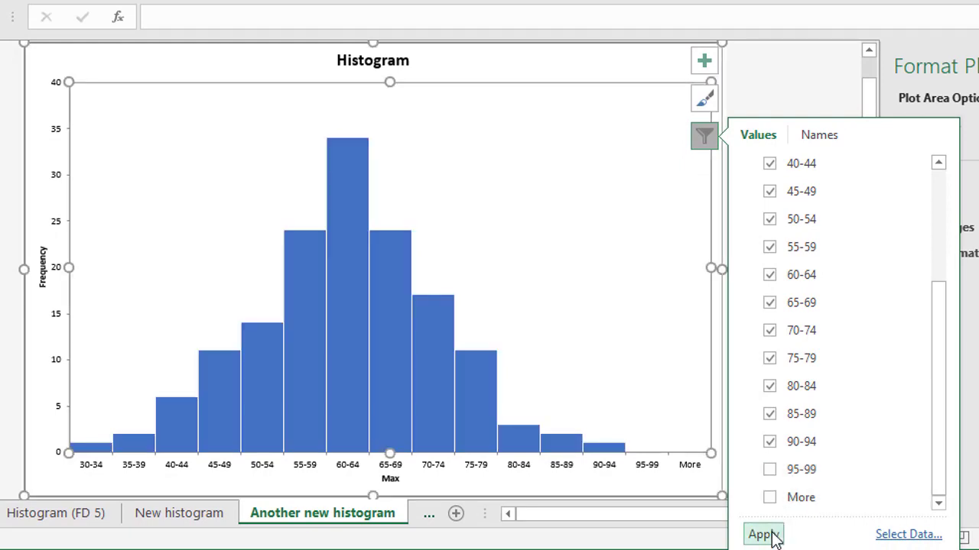
pyautogui.click(762, 535)
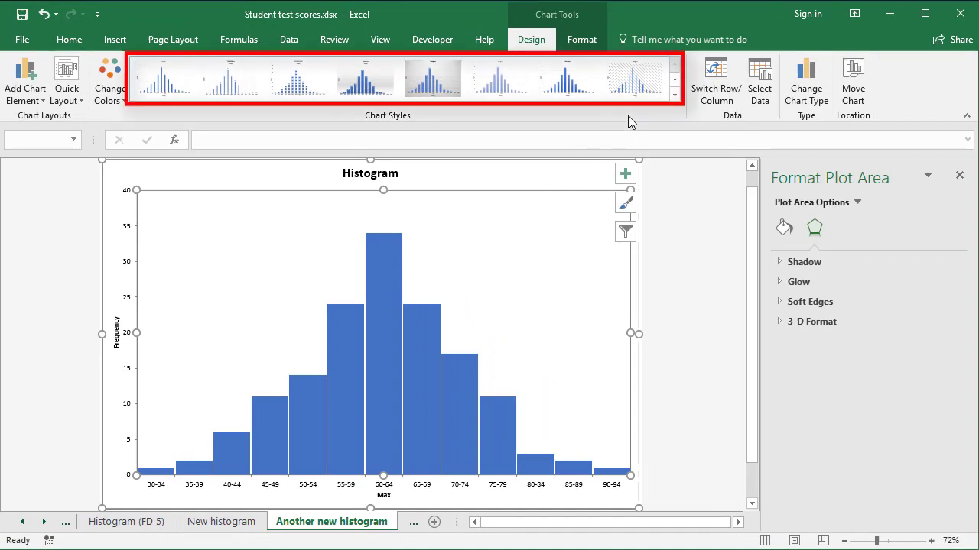
pyautogui.click(633, 78)
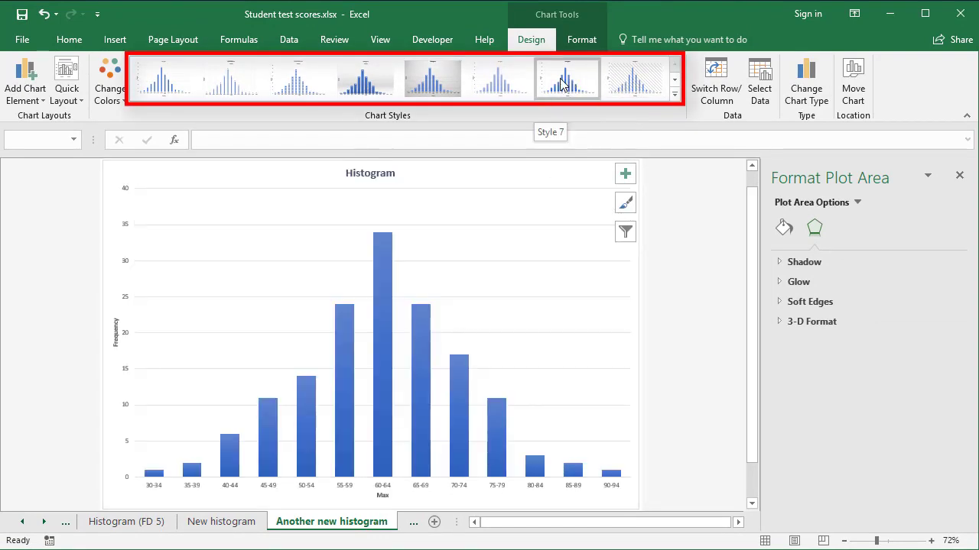
pyautogui.click(364, 78)
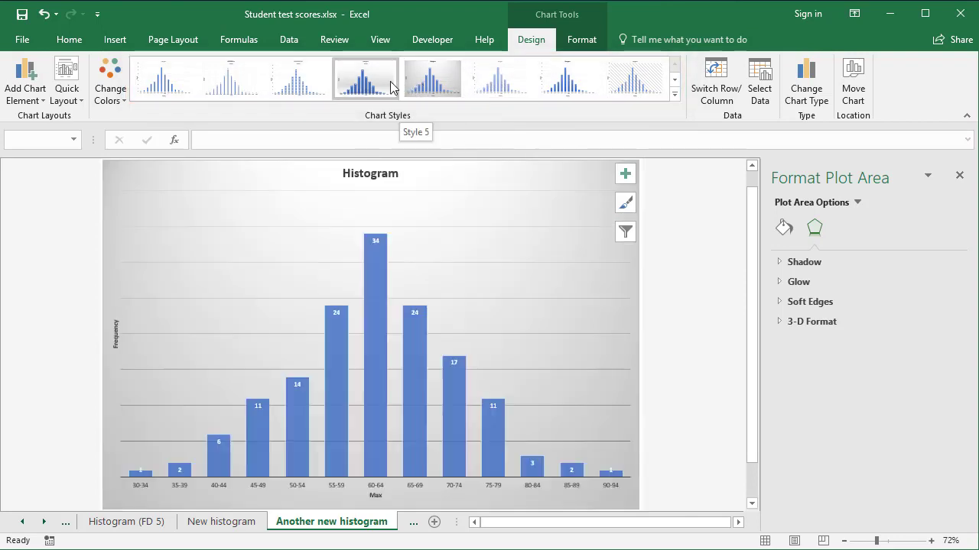
pyautogui.click(298, 78)
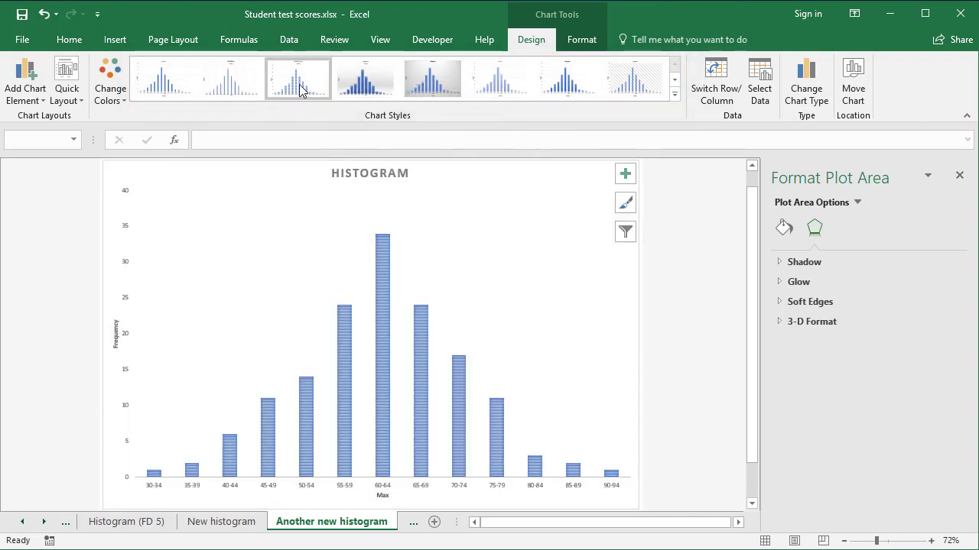
pyautogui.click(162, 78)
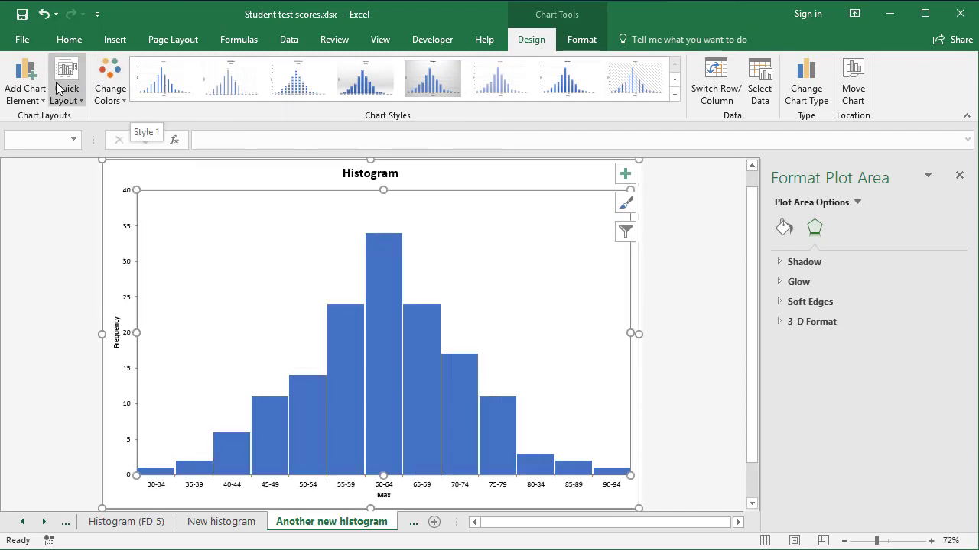
pyautogui.click(67, 82)
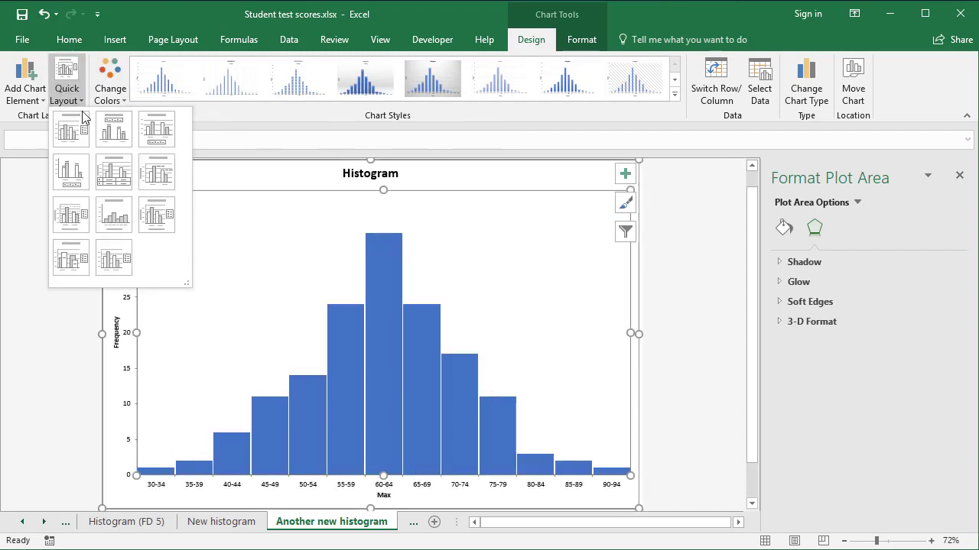
pyautogui.moveTo(70, 129)
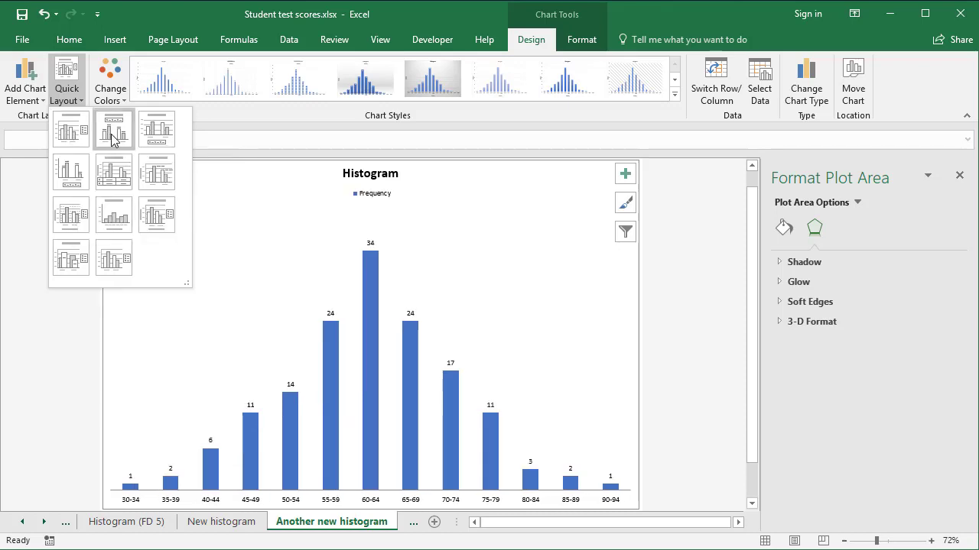
pyautogui.click(70, 171)
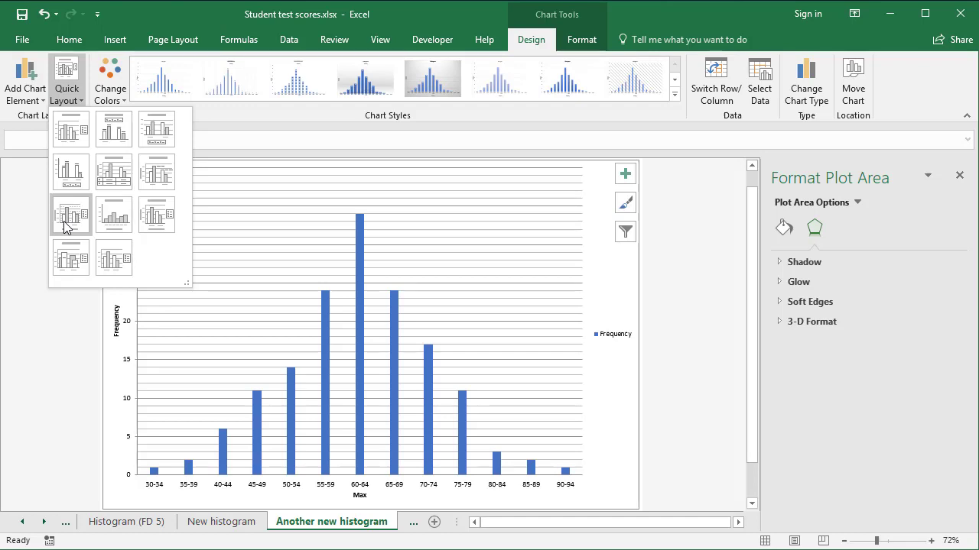
pyautogui.click(71, 214)
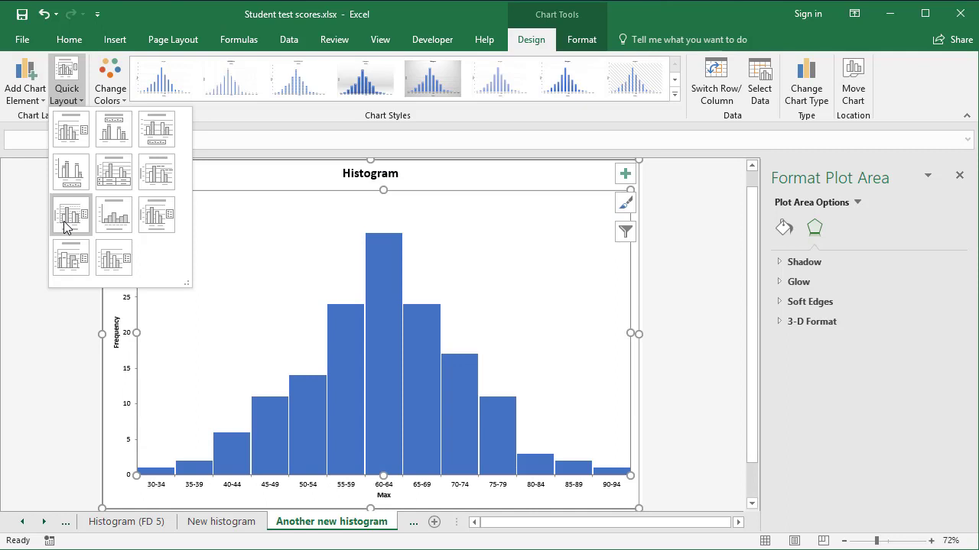